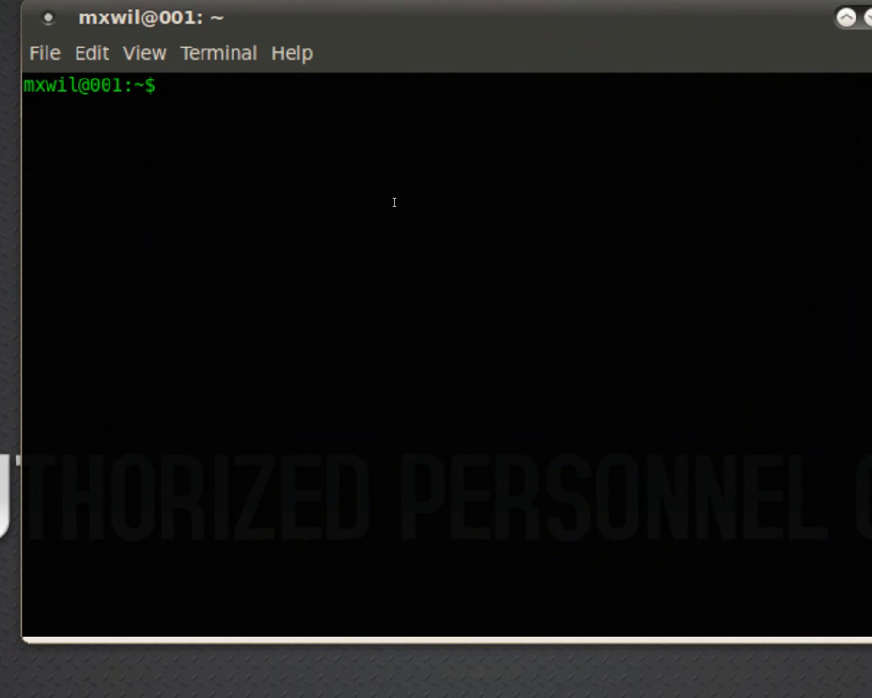
- Run whoami, w and who to show the current user and logged-in sessions
type("h")
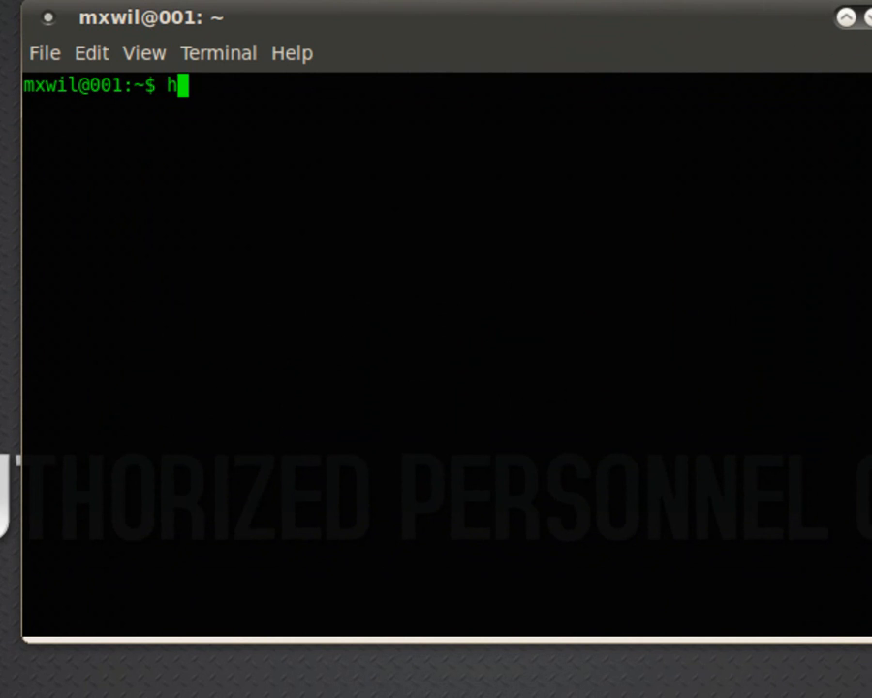
type("whoami")
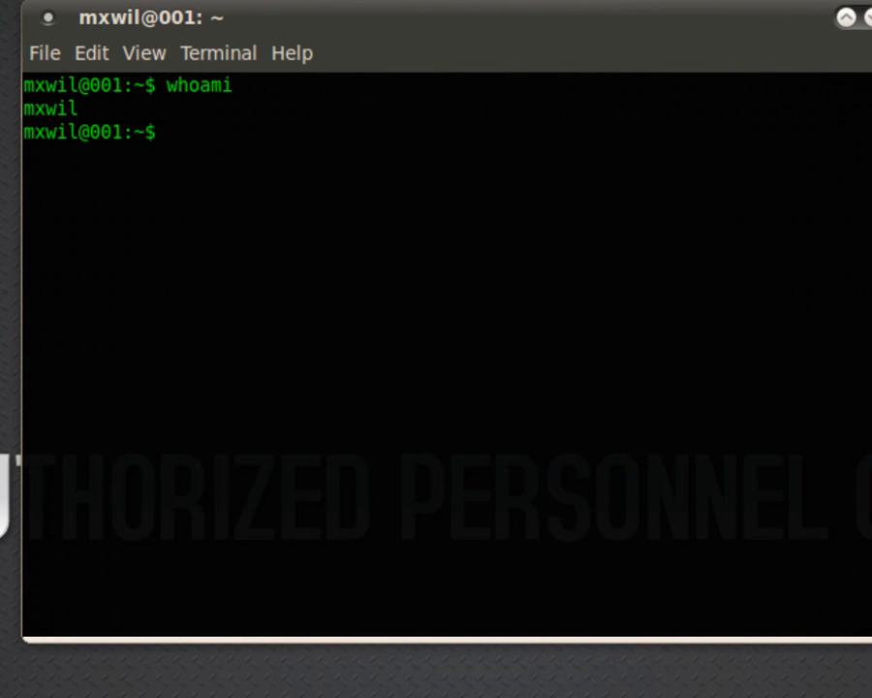
type("w")
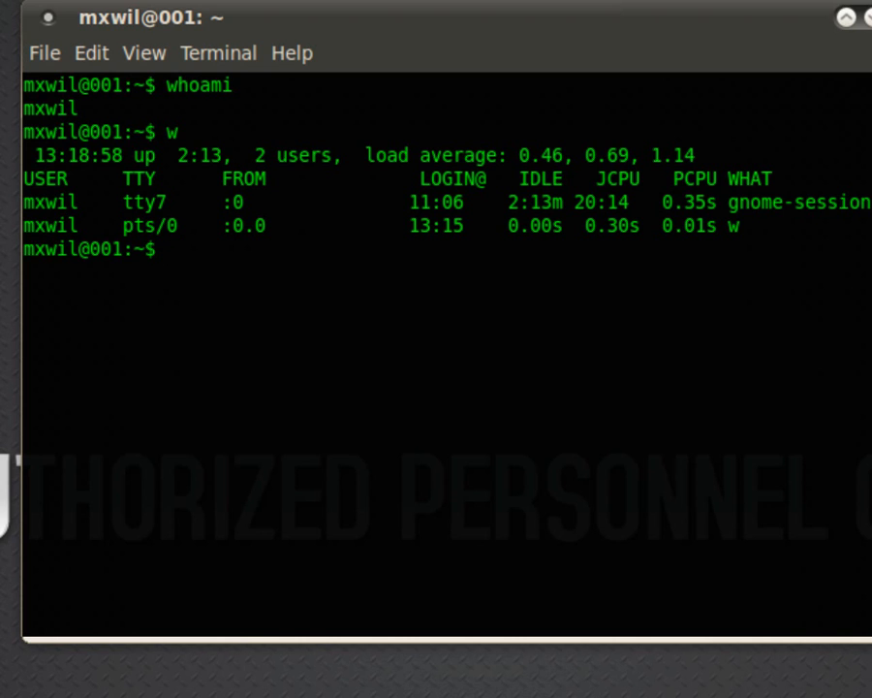
type("wh")
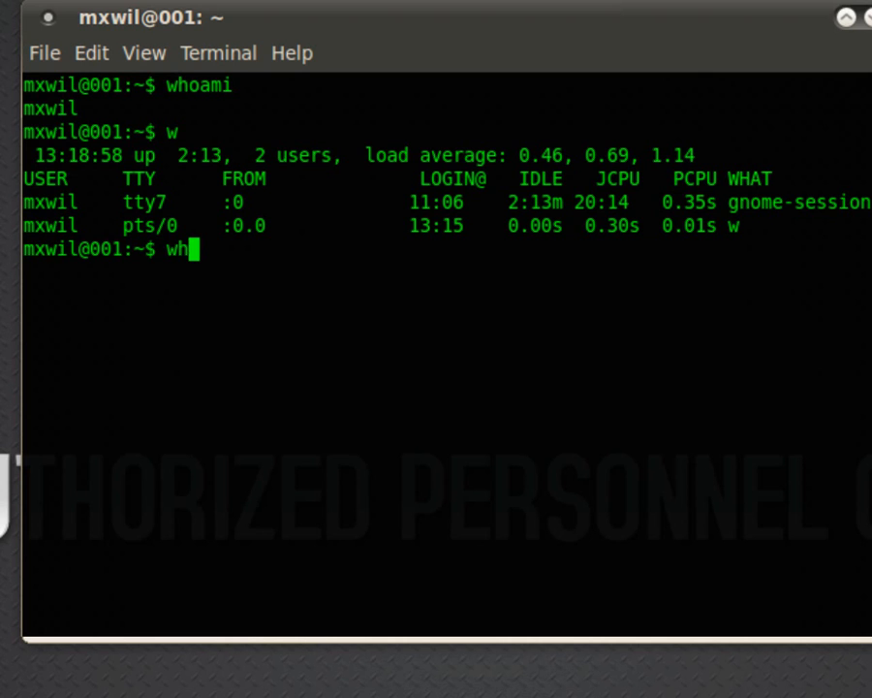
type("o")
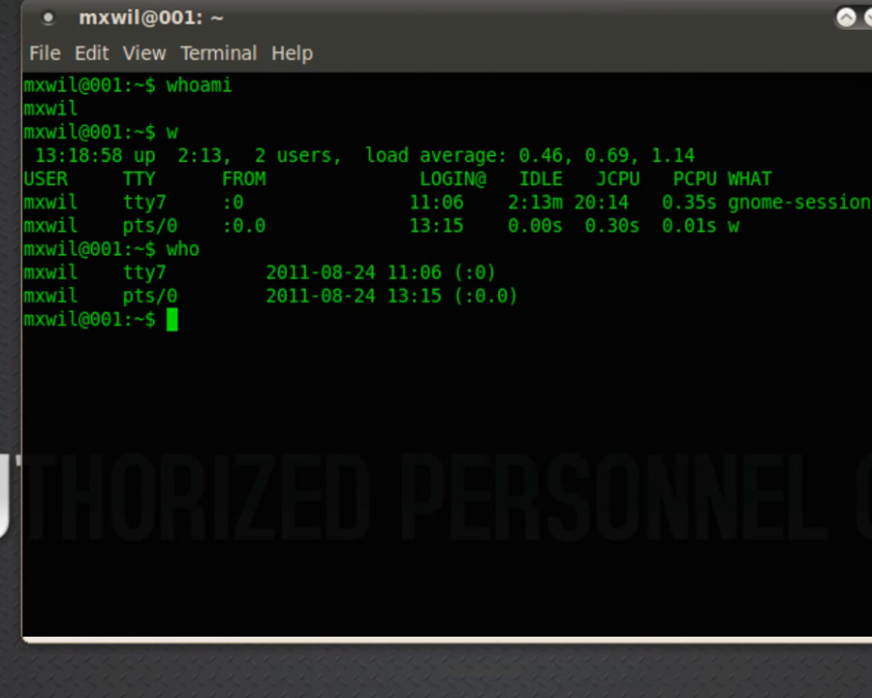
- List the home directory with ls, clear the screen, and show the working directory with pwd
type("ls")
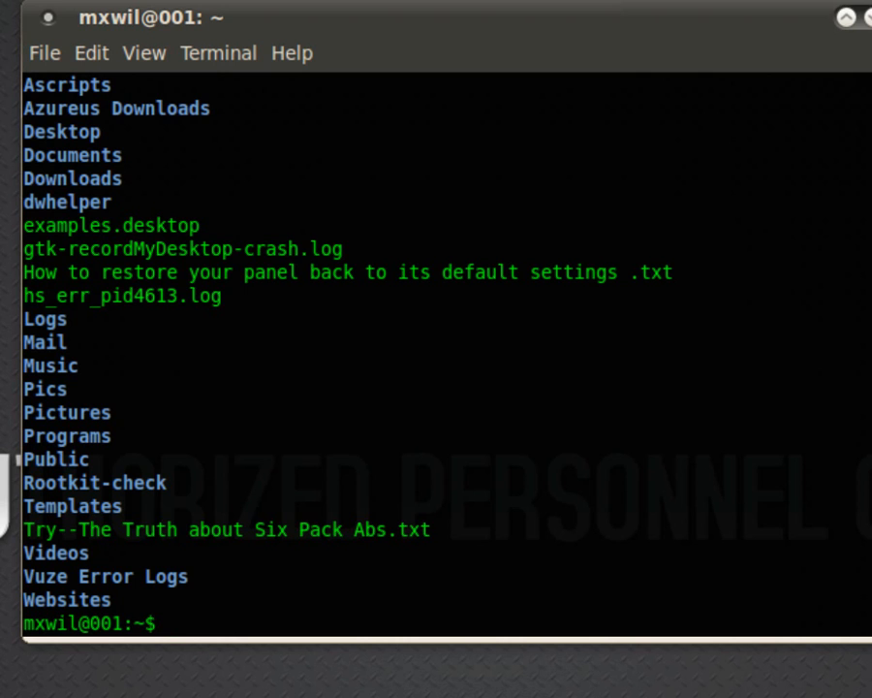
type("cl")
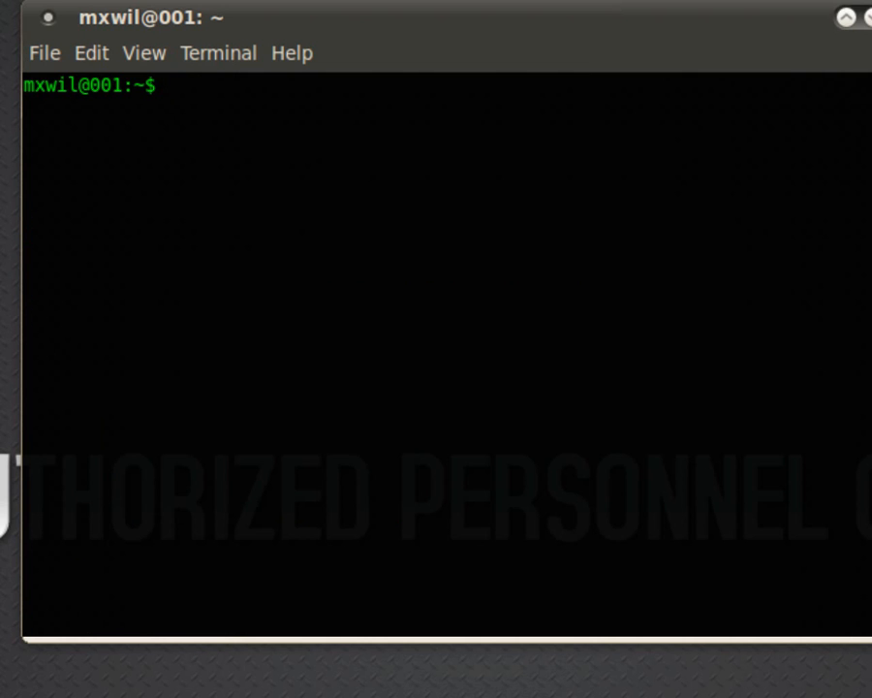
type("pwd")
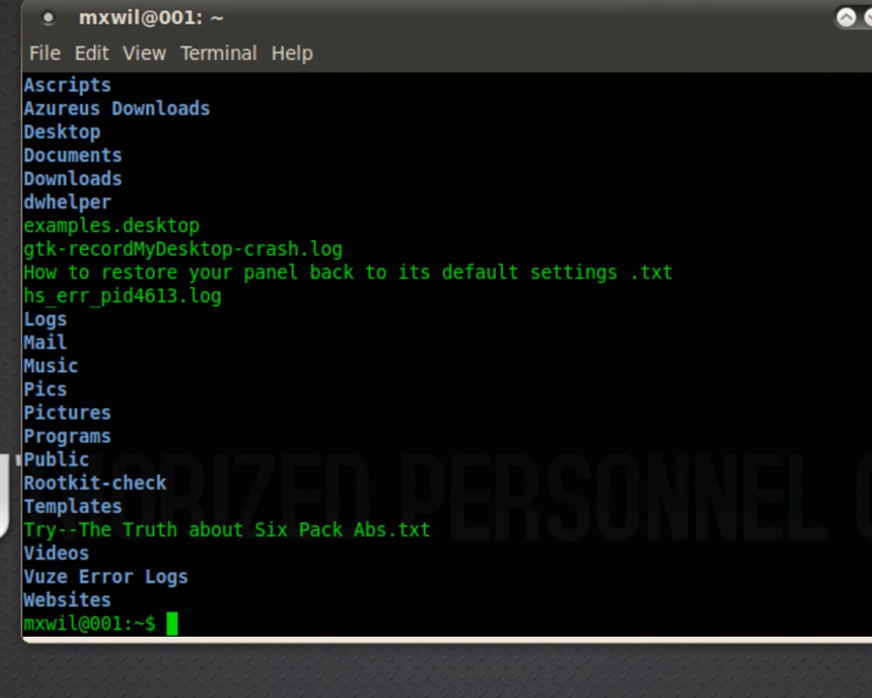
- Change into the Desktop folder using Tab completion and list its contents
type("cd")
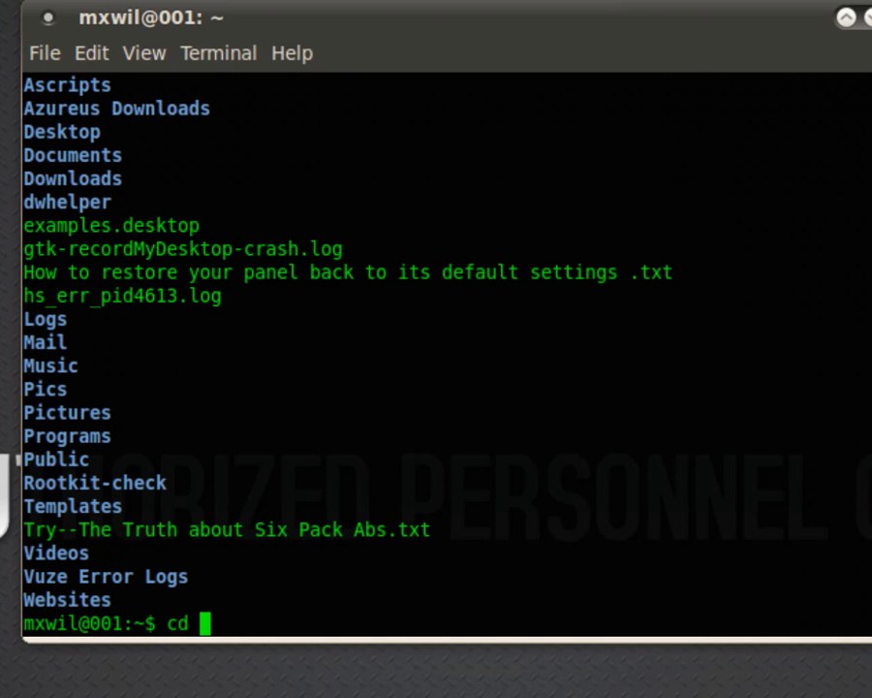
type("De")
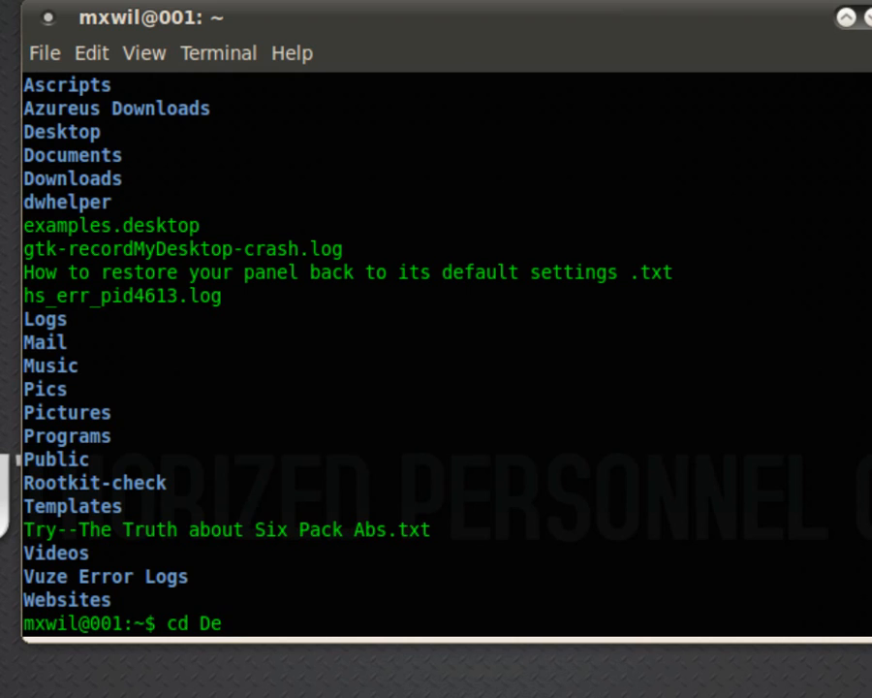
key("Tab")
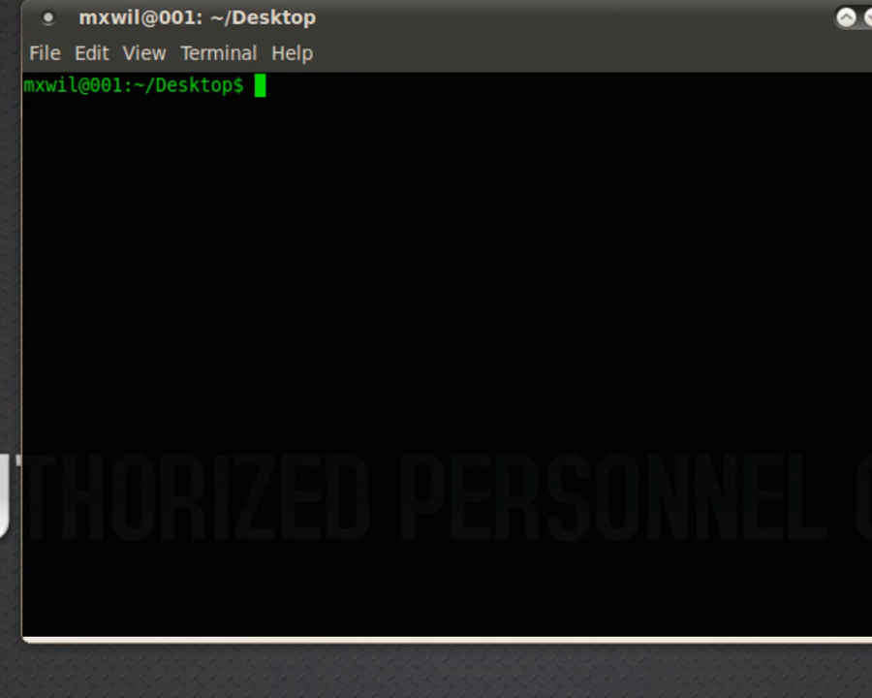
type("ls")
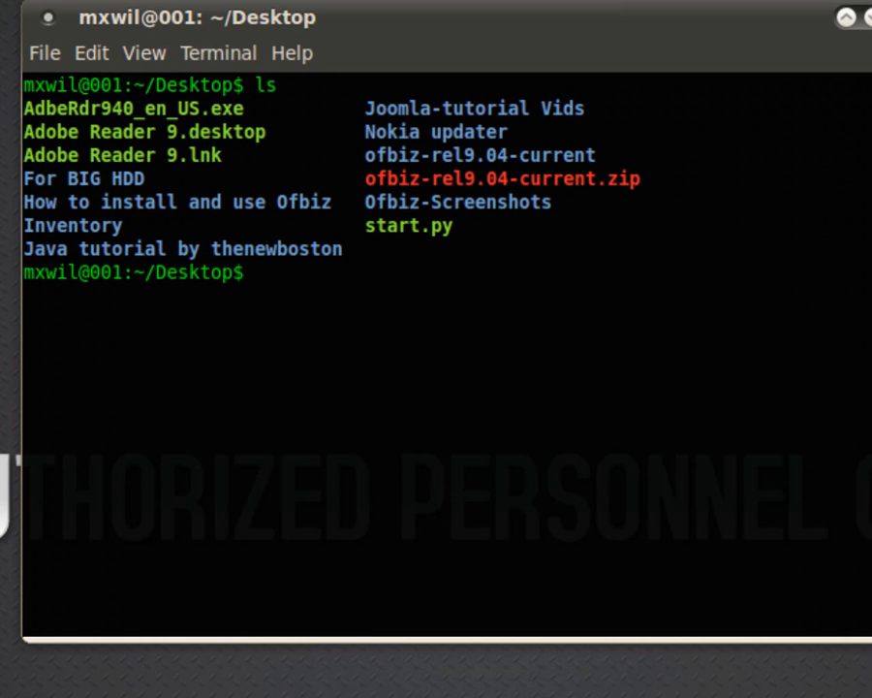
- Show the long-format Desktop listing with ls -l, then clear the terminal
type("ls")
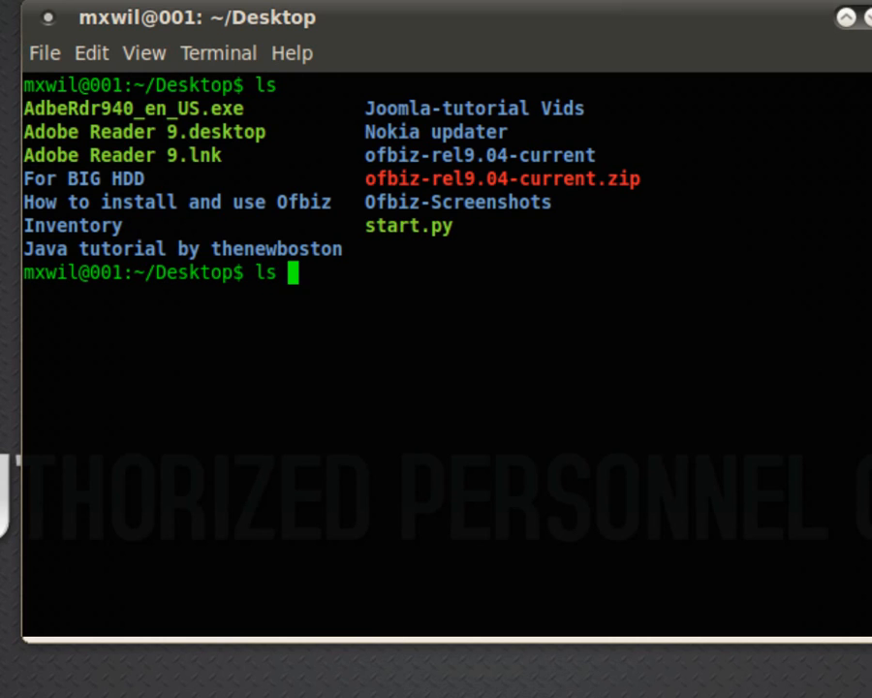
type("-l")
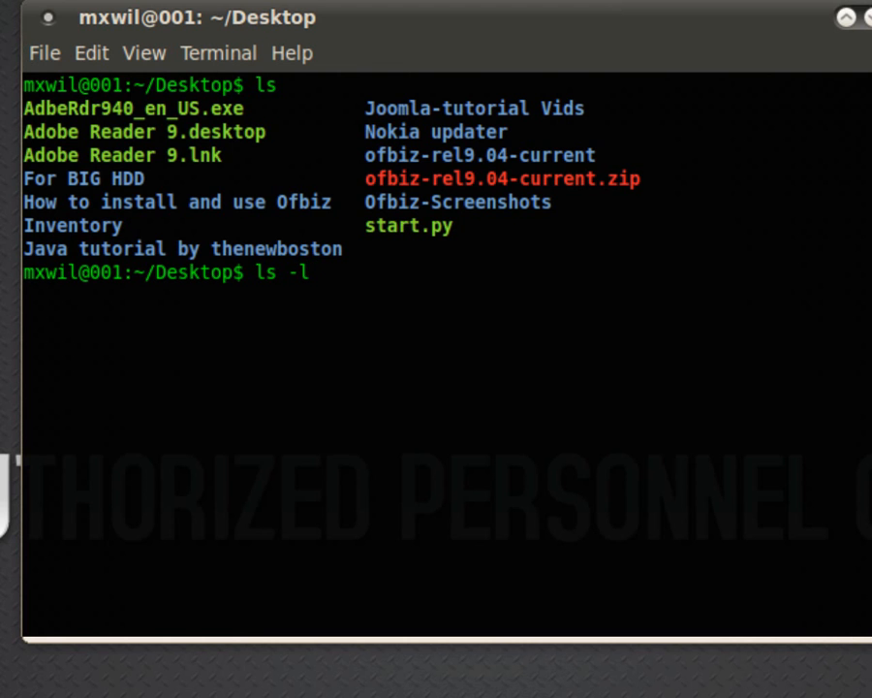
key("Return")
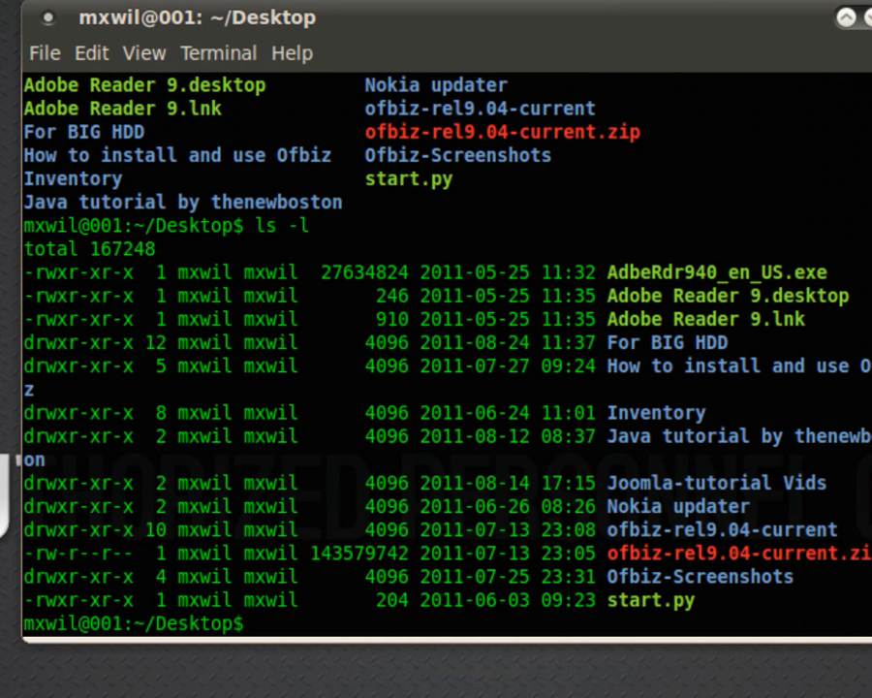
type("c")
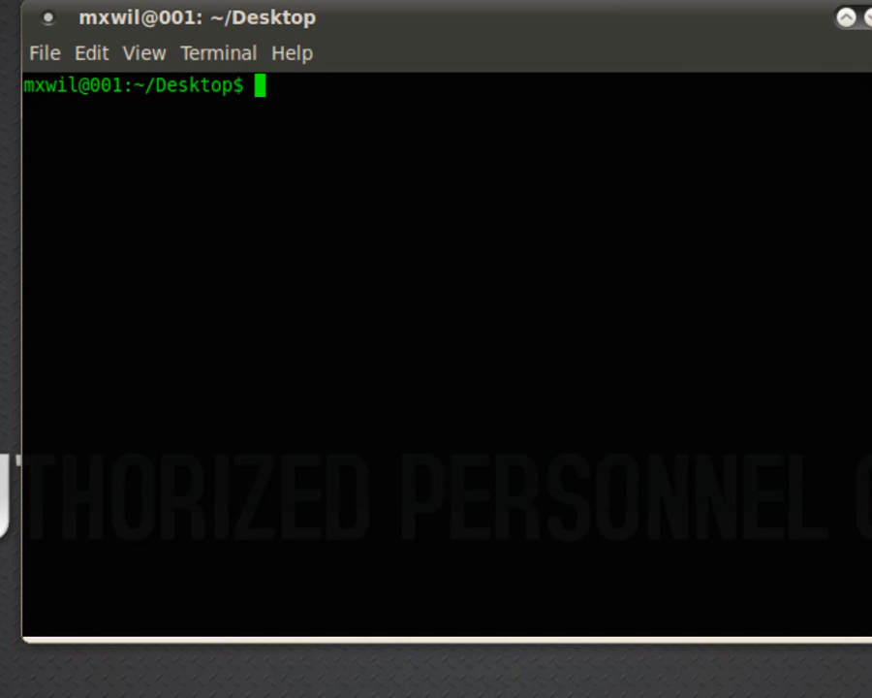
- Run sudo apt-get install vim; output reports vim is already the newest version
type("sudo")
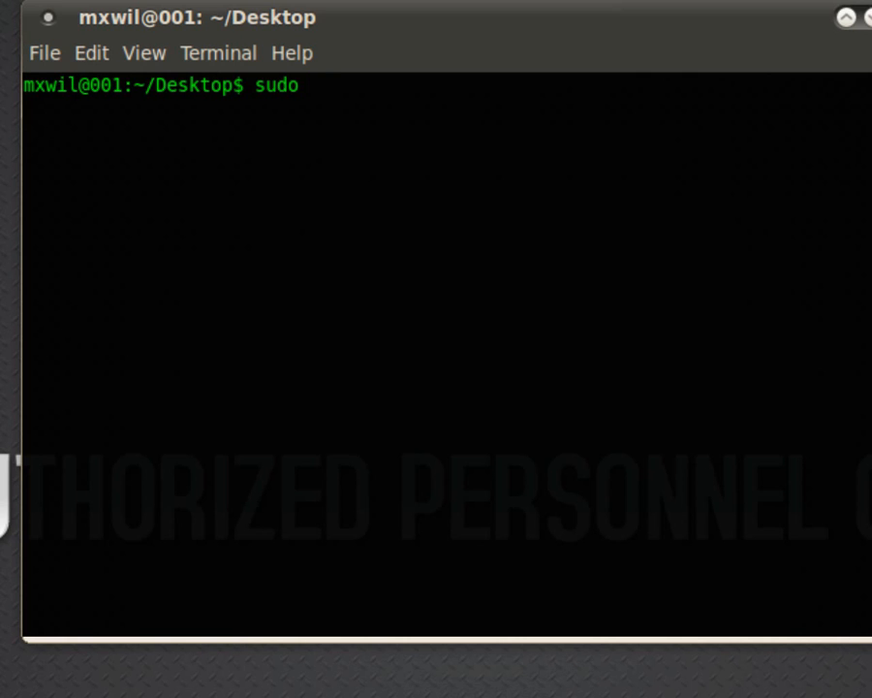
type("apt")
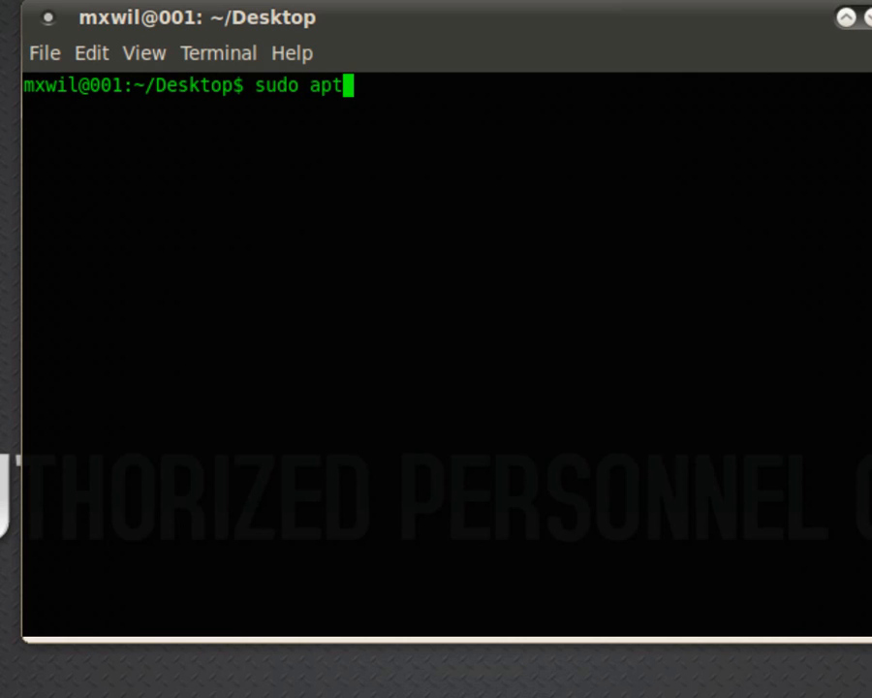
type("-get")
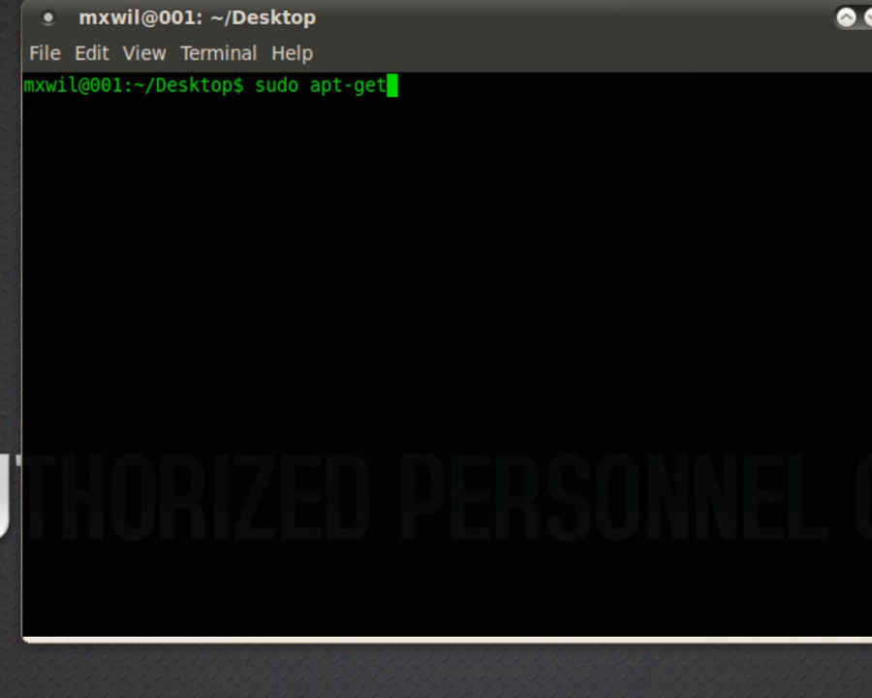
type("insta")
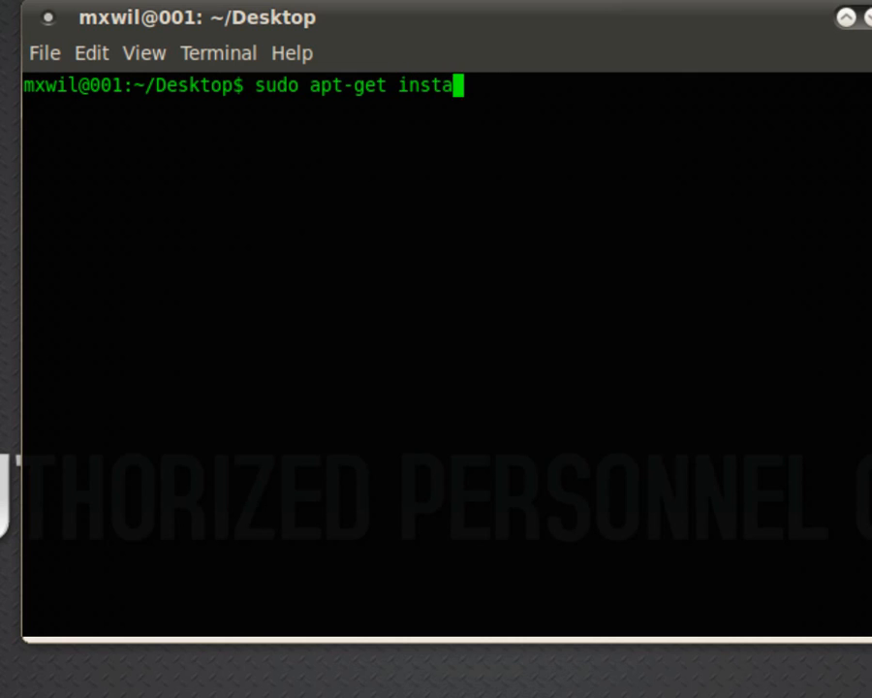
type("ll")
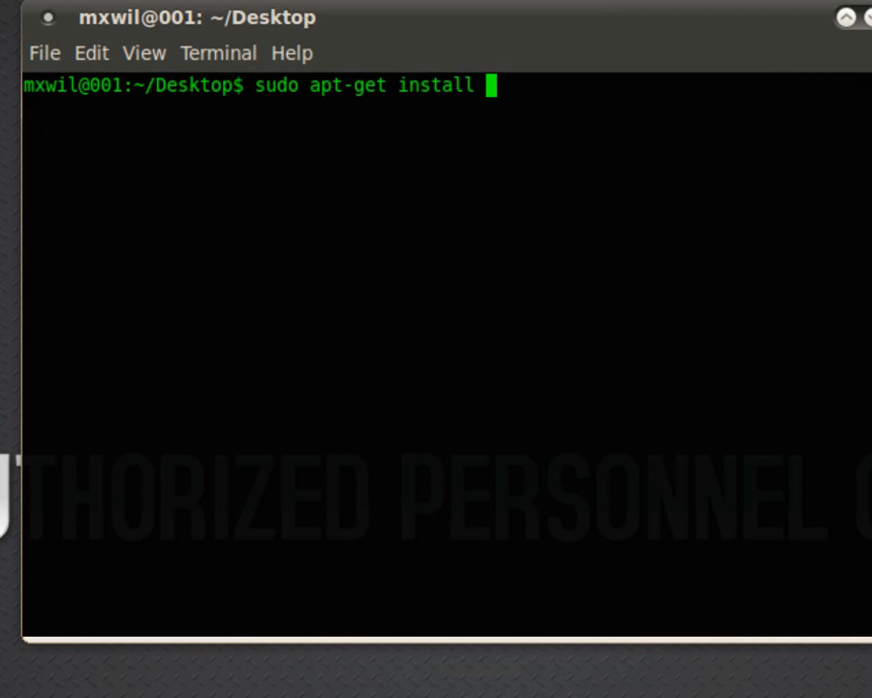
type("vim")
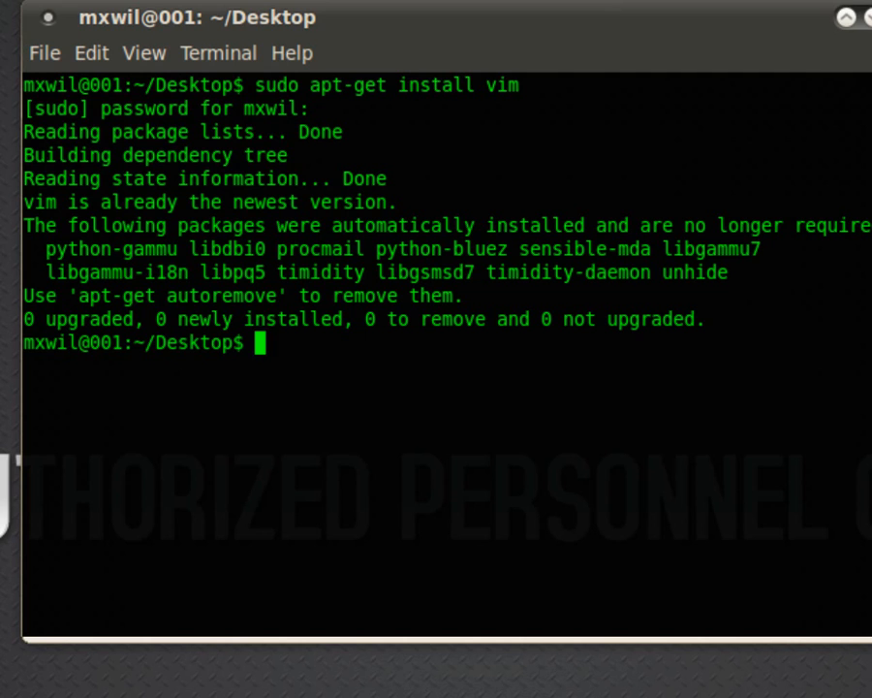
- Type sudo apt-cache search vim, abandon it, and clear the terminal back to a fresh prompt
type("sudo")
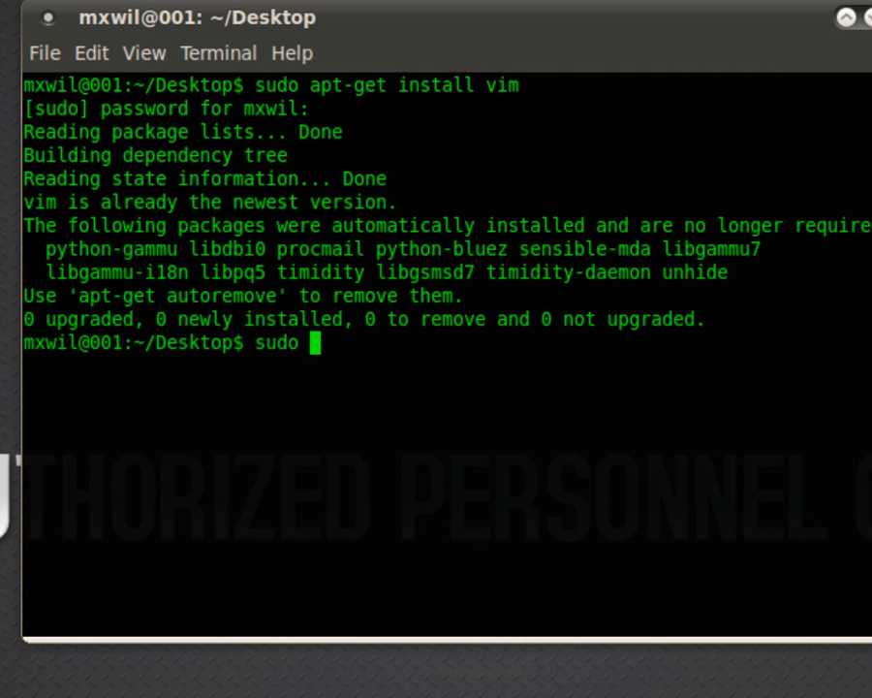
type("apt-")
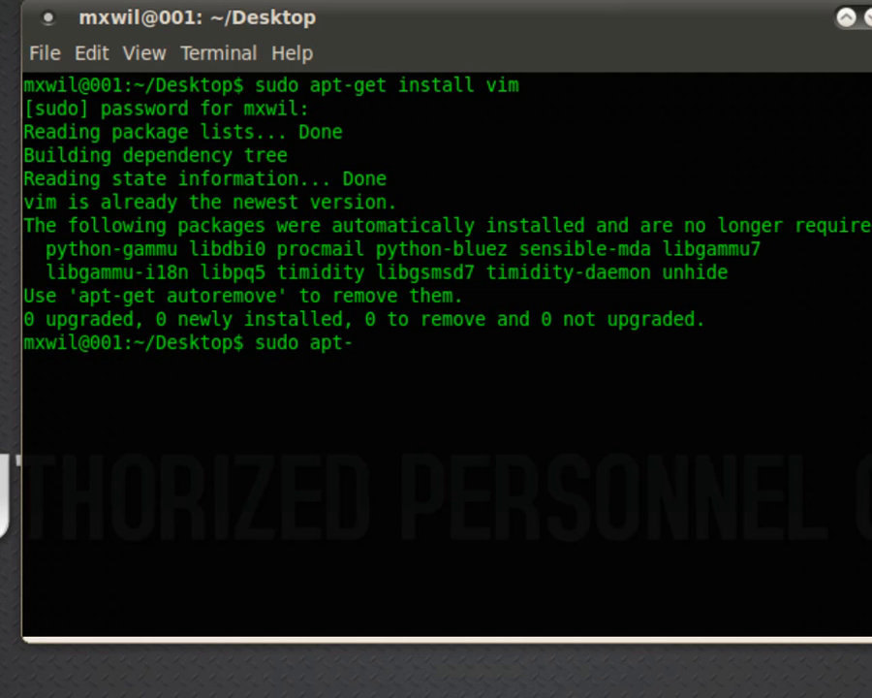
type("cache")
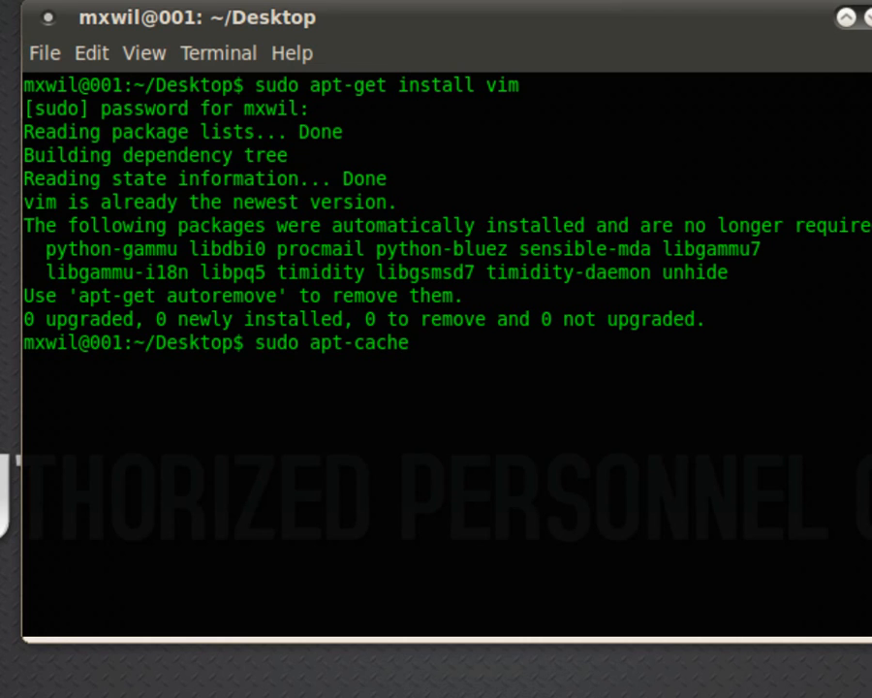
type("search")
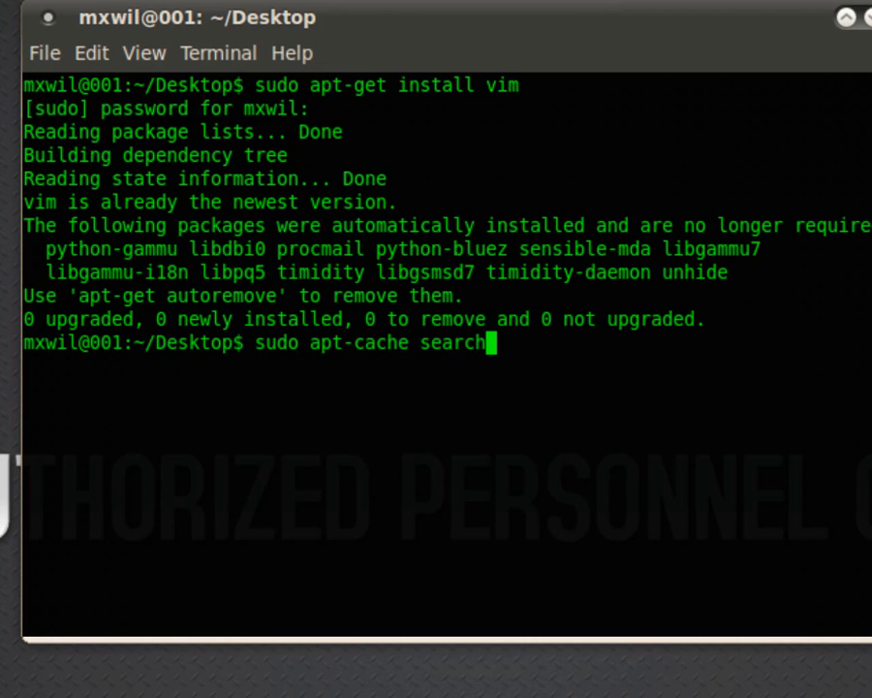
type("vim")
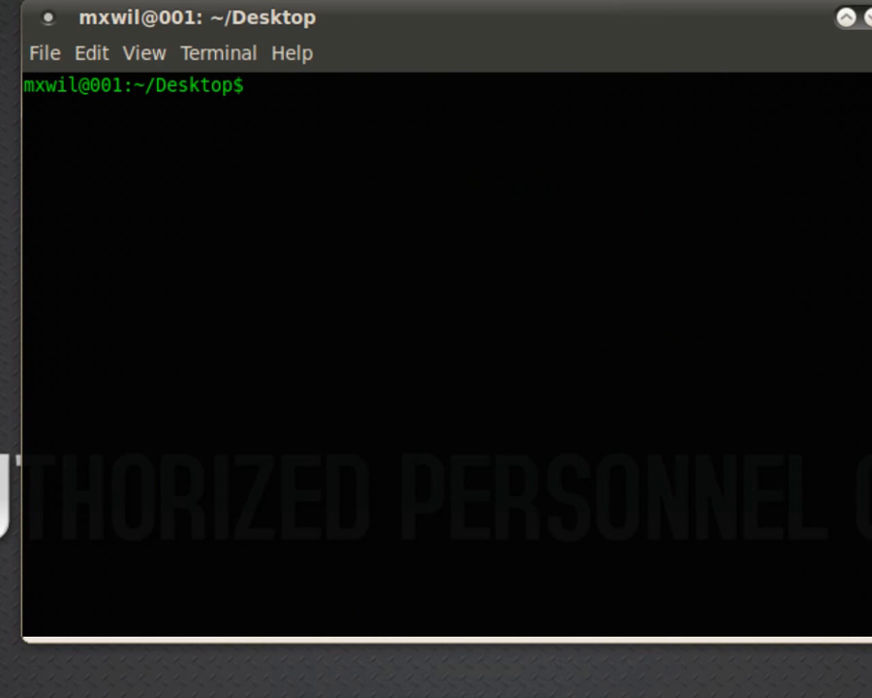
- Run sudo apt-cache search vim piped through less, page the results, and quit with q
type("sudo apt-cache search vim |")
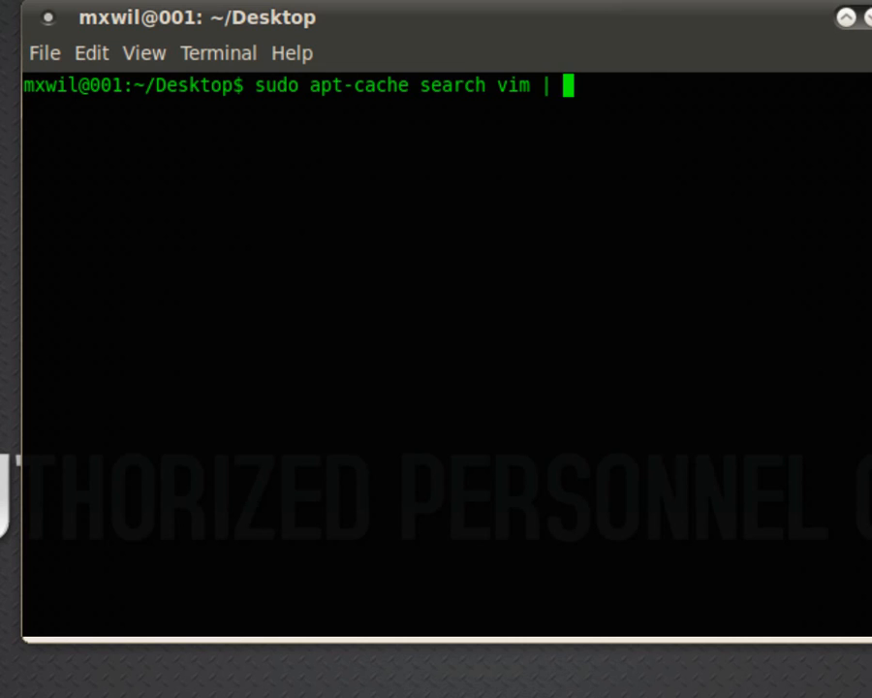
type("less")
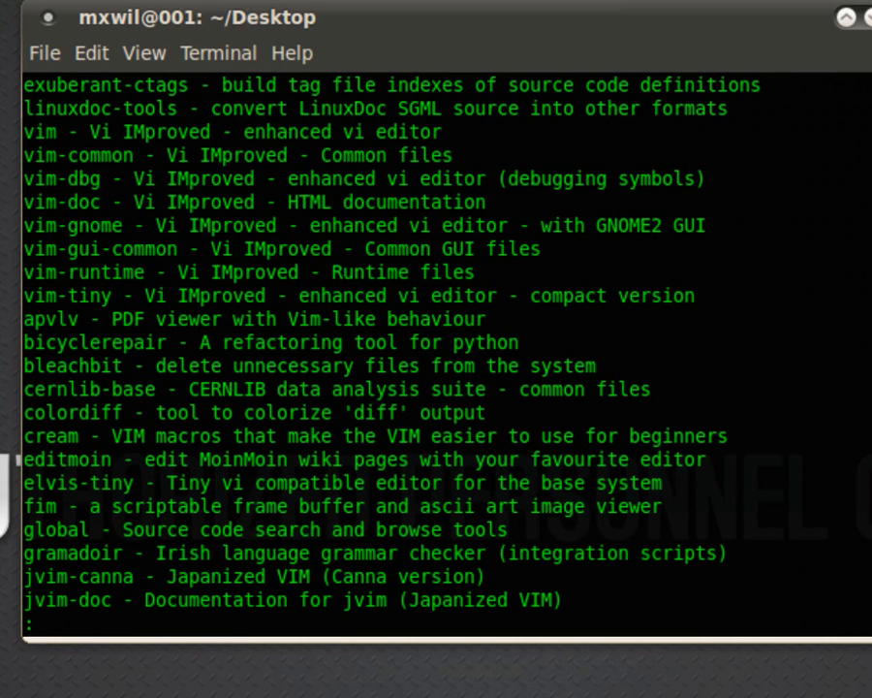
key("q")
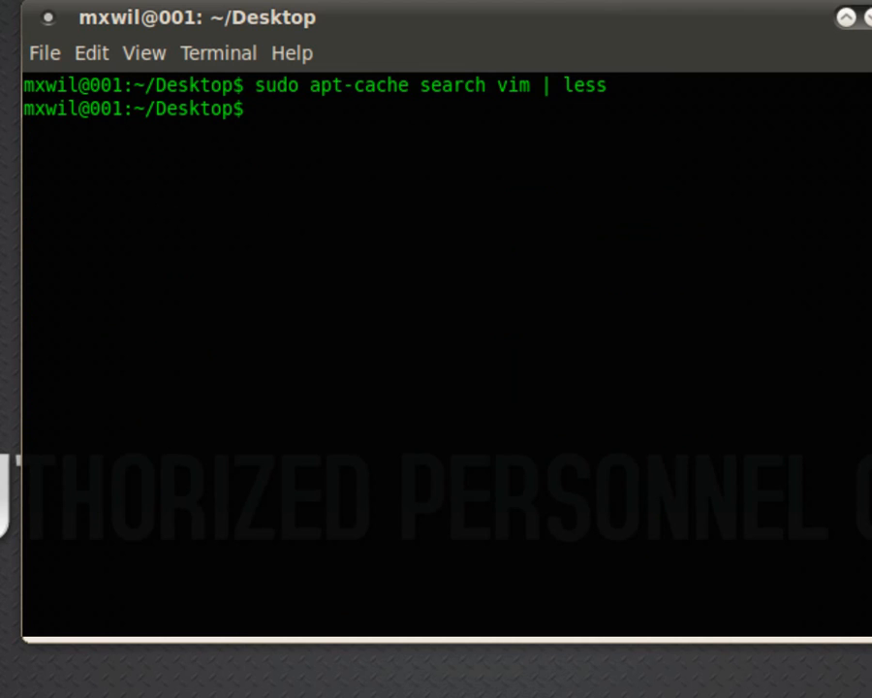
- Run ps to list the bash and ps processes, then start typing top
type("ps")
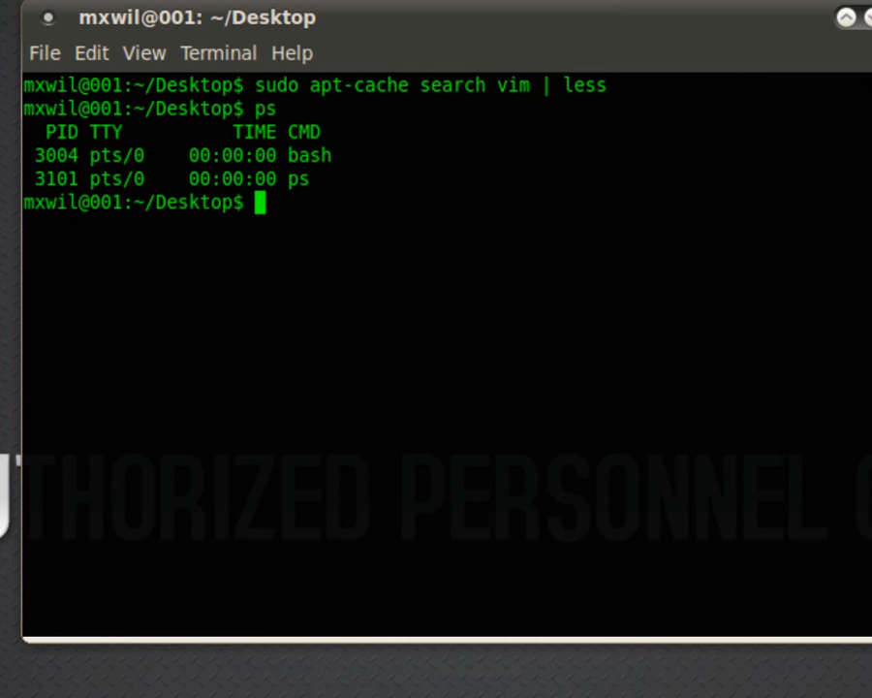
type("top")
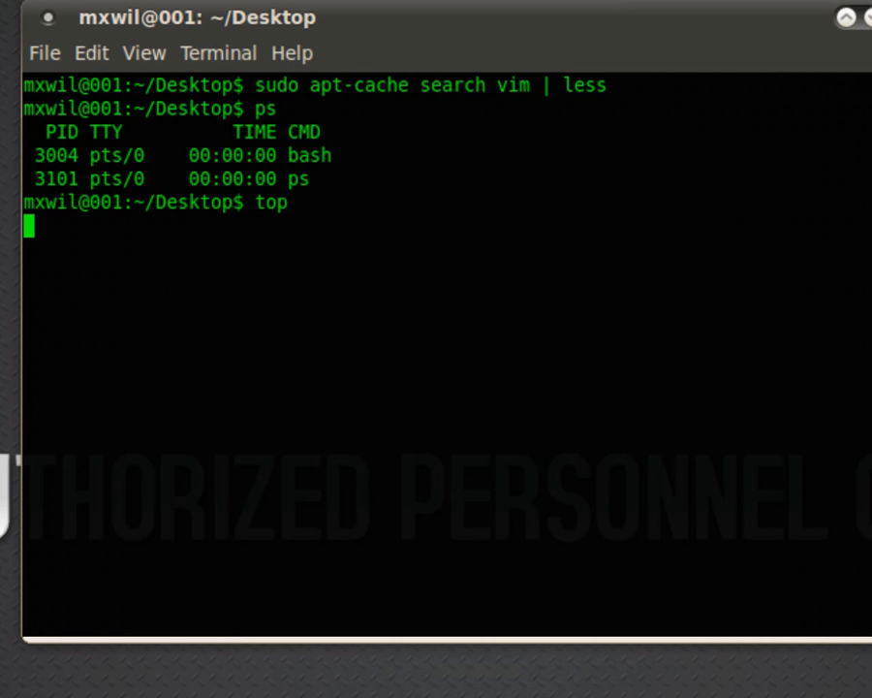
- Run top to view live CPU and memory usage, exit it, and clear the screen
key("Return")
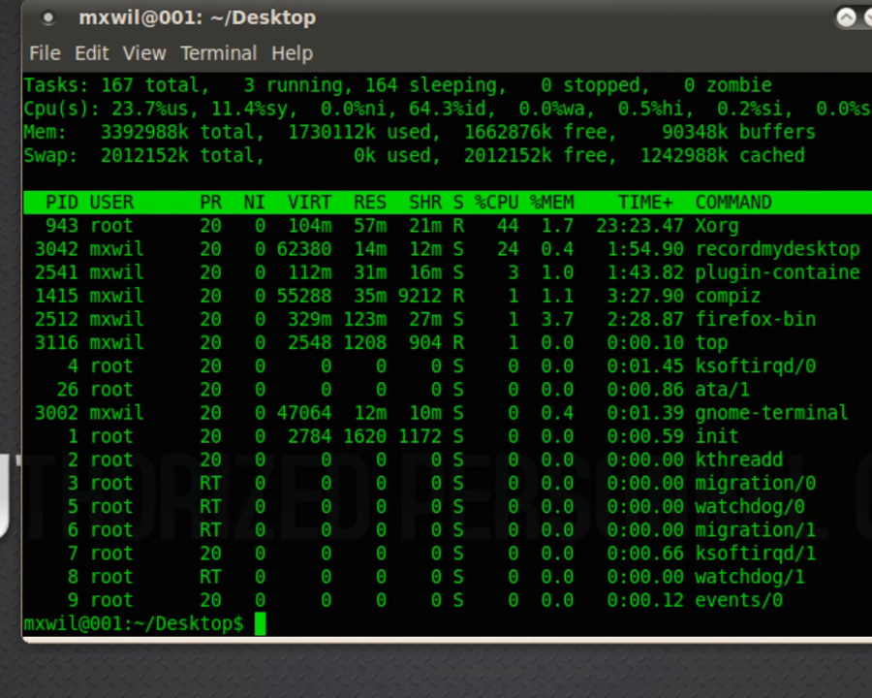
type("c")
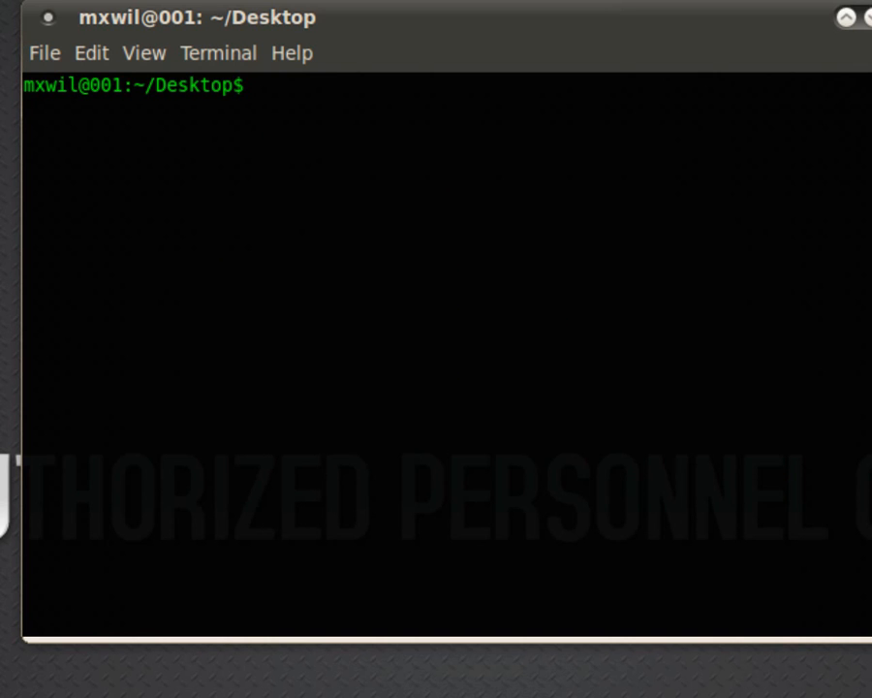
- Create a Test directory with mkdir and confirm it with ls
type("mk")
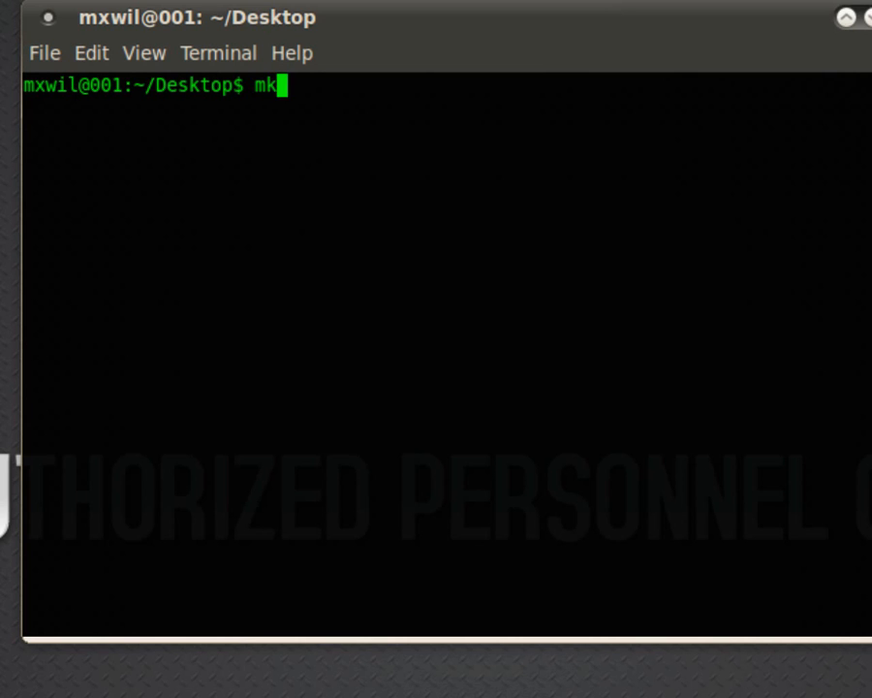
type("dir")
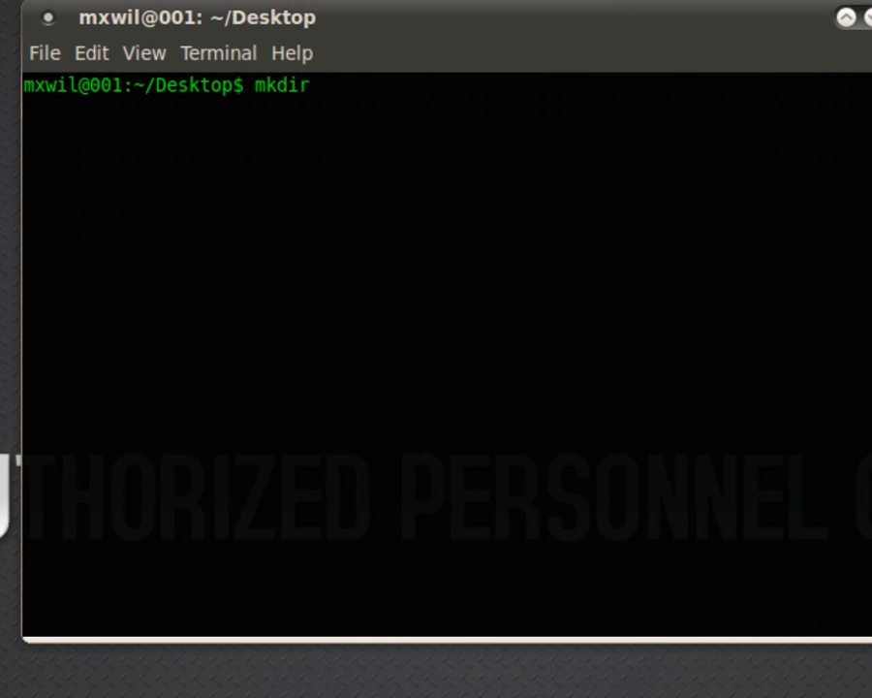
type("T")
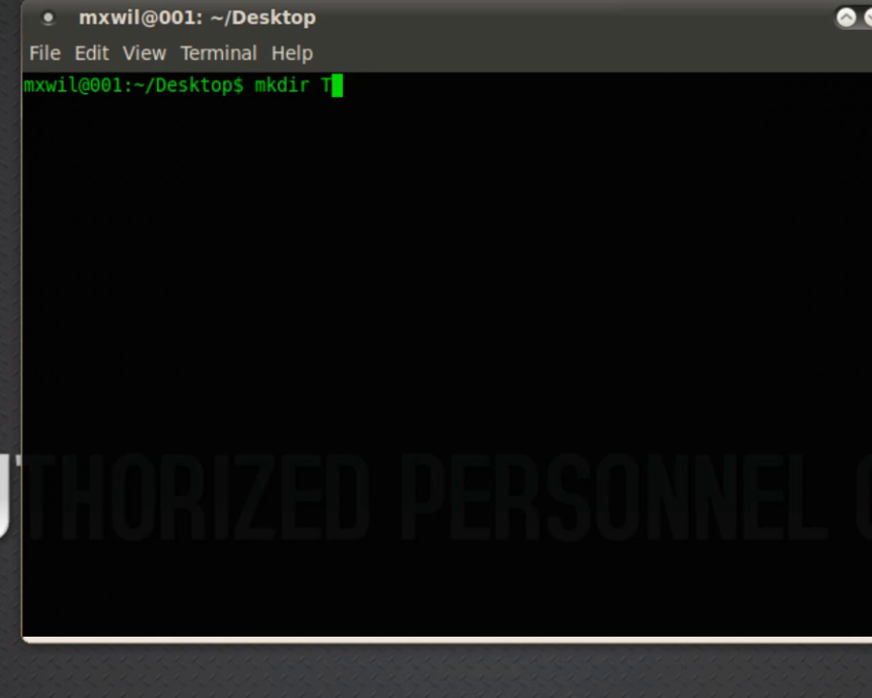
type("est")
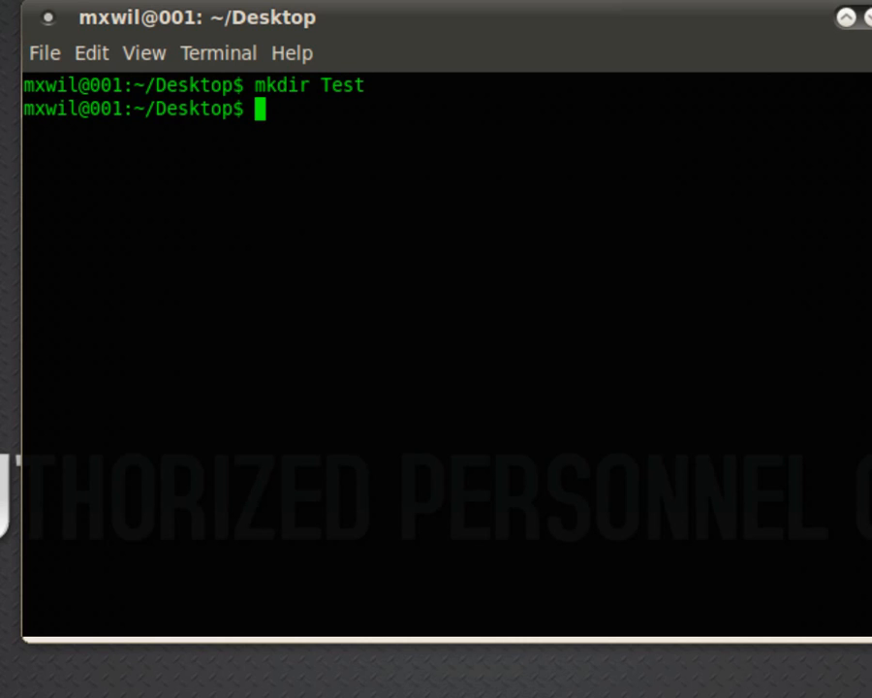
type("ls")
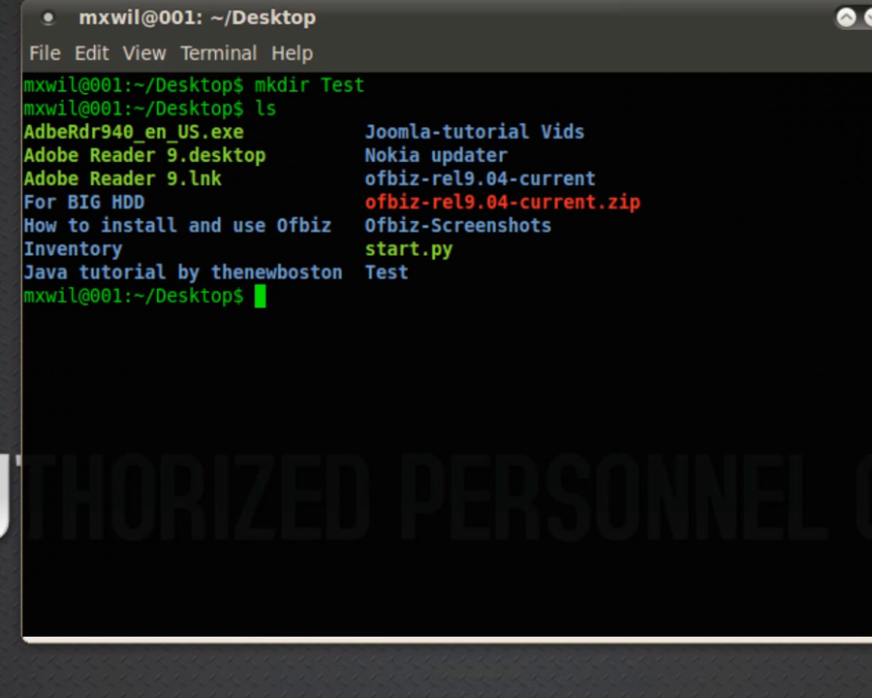
- Change into the Test directory, clear the screen and list it to show it is empty
type("cd")
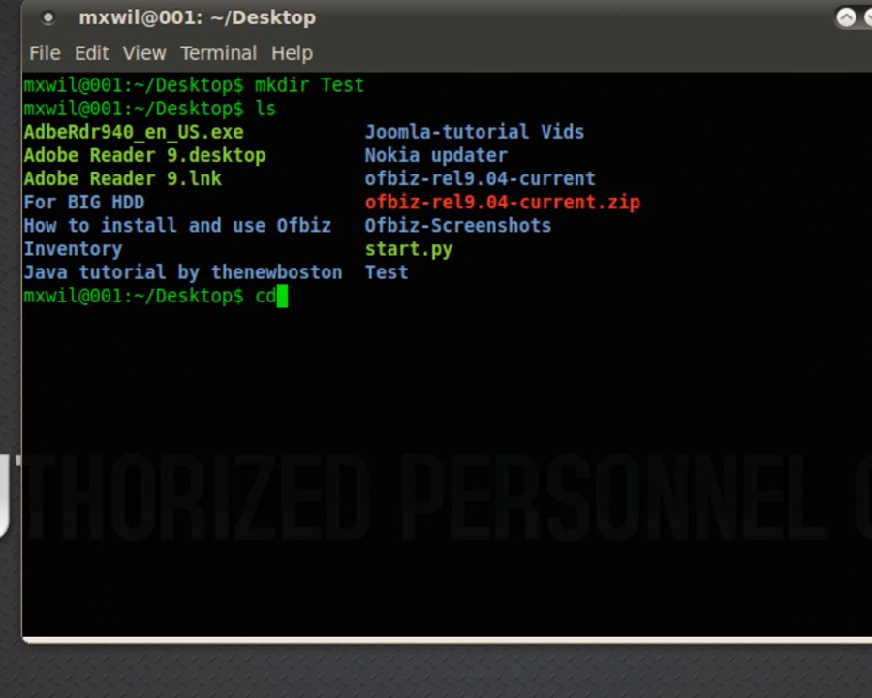
type("Test/")
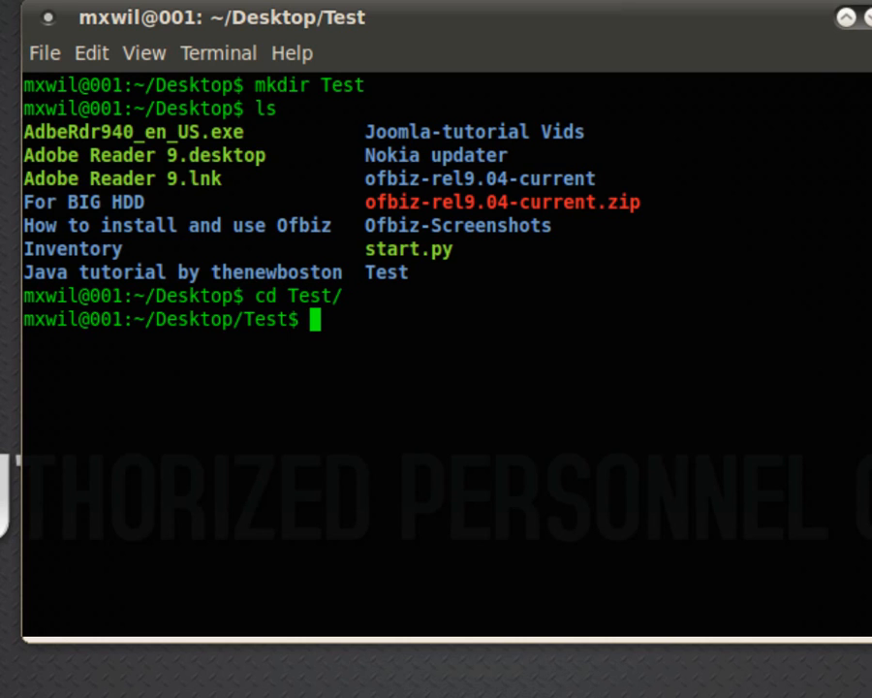
type("clea")
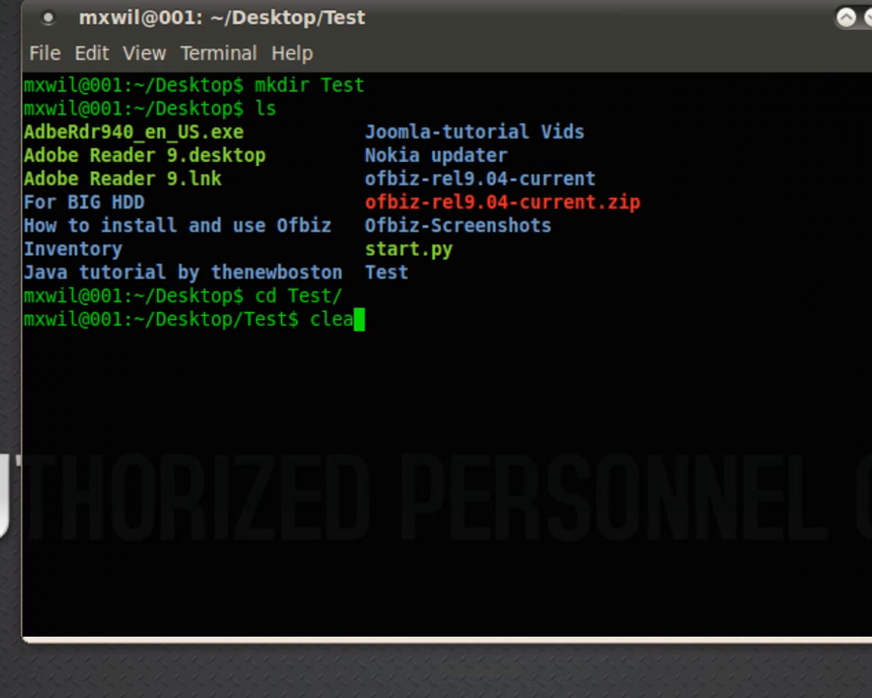
key("Return")
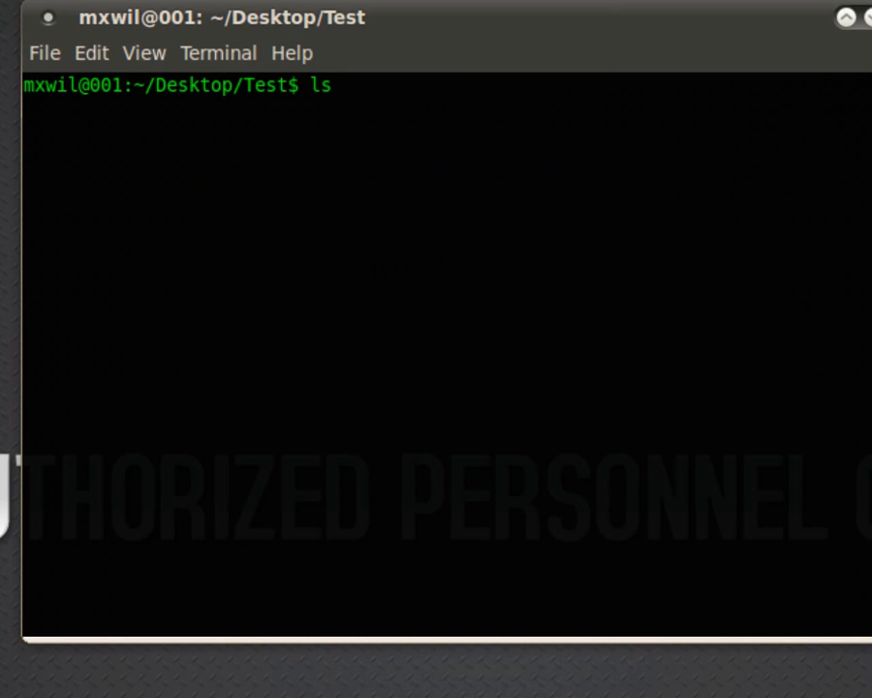
key("Return")
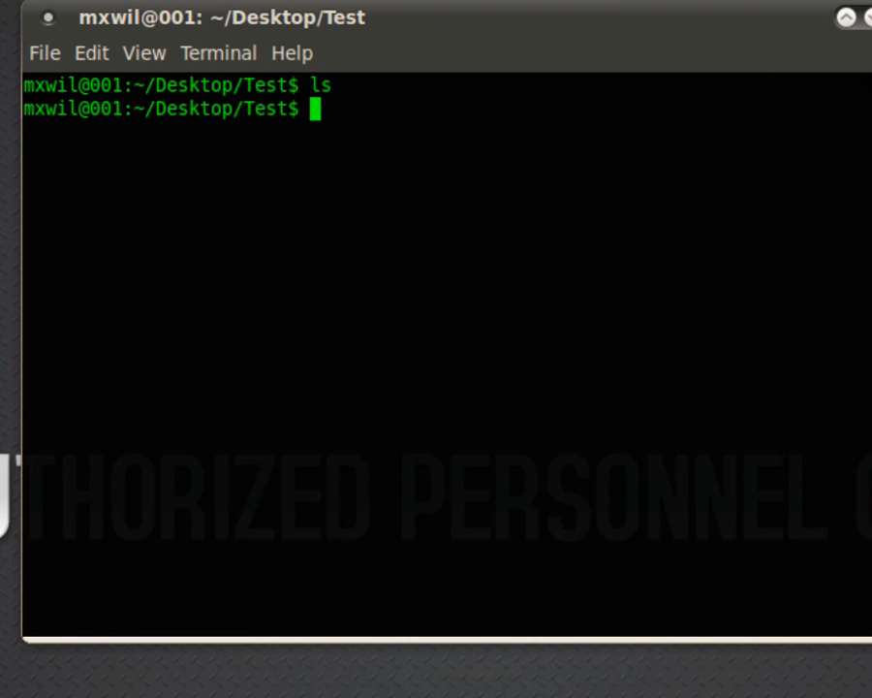
- Start vim on a new empty file named test.txt inside Test
type("vim t")
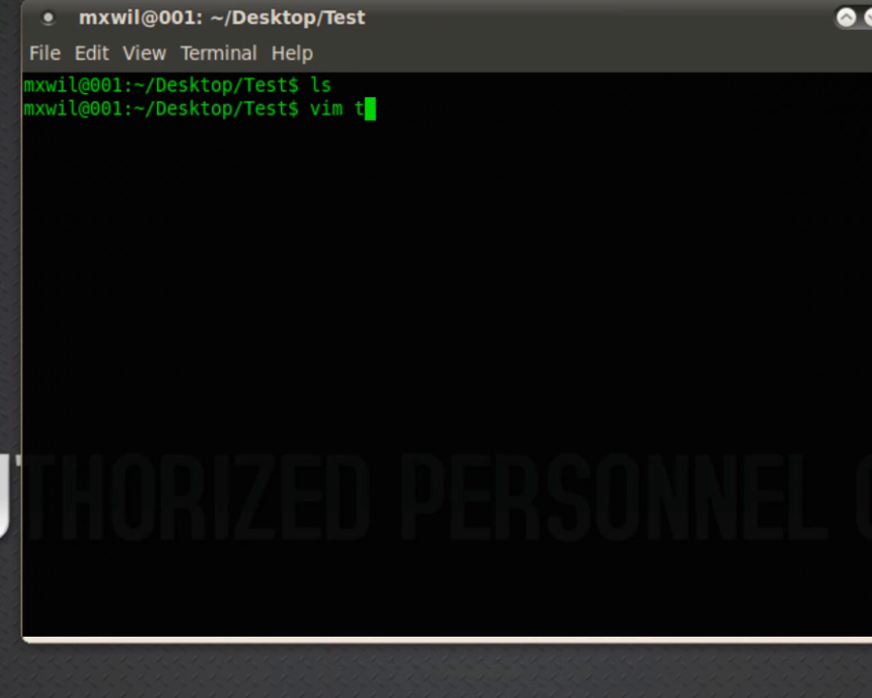
type("est.")
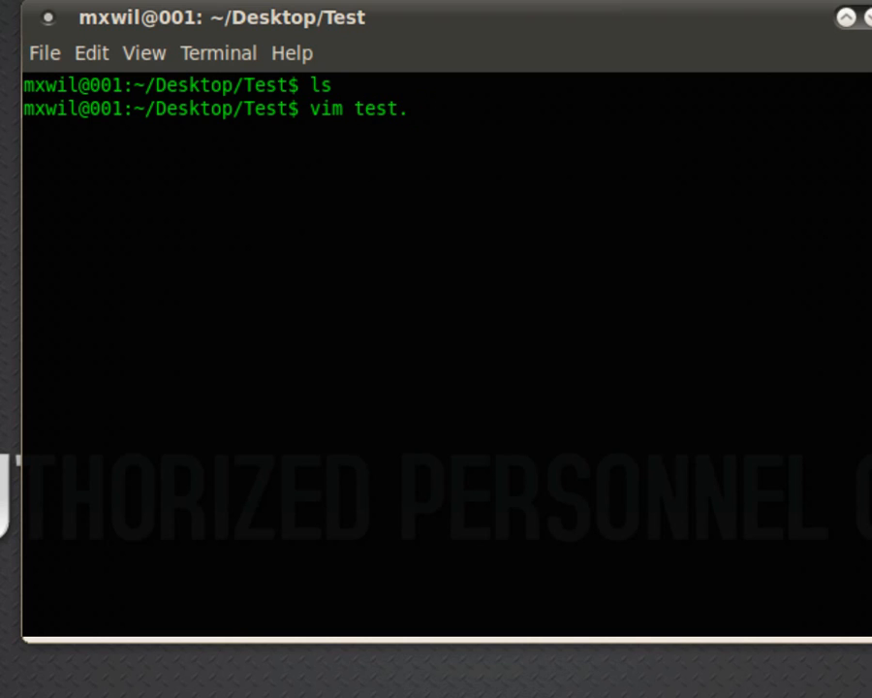
type("txt")
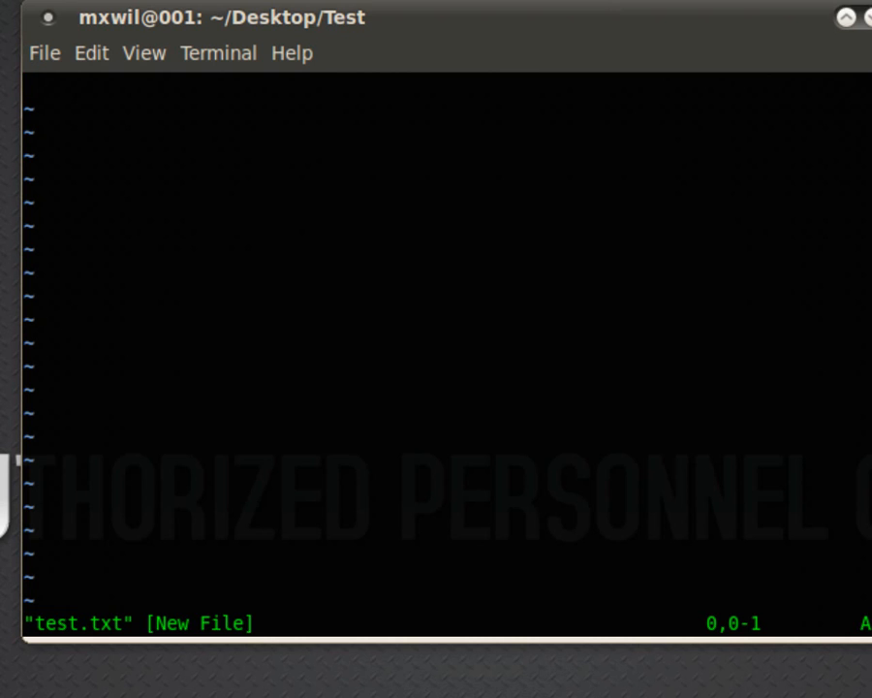
- Enter insert mode and write the line 'typeing all sorts of information.'
key("i")
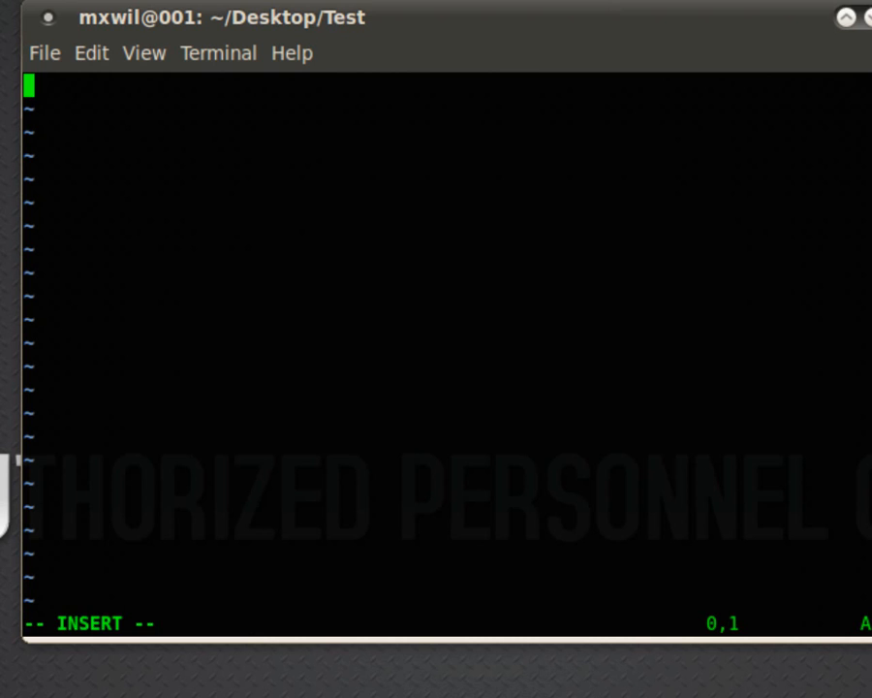
type("t")
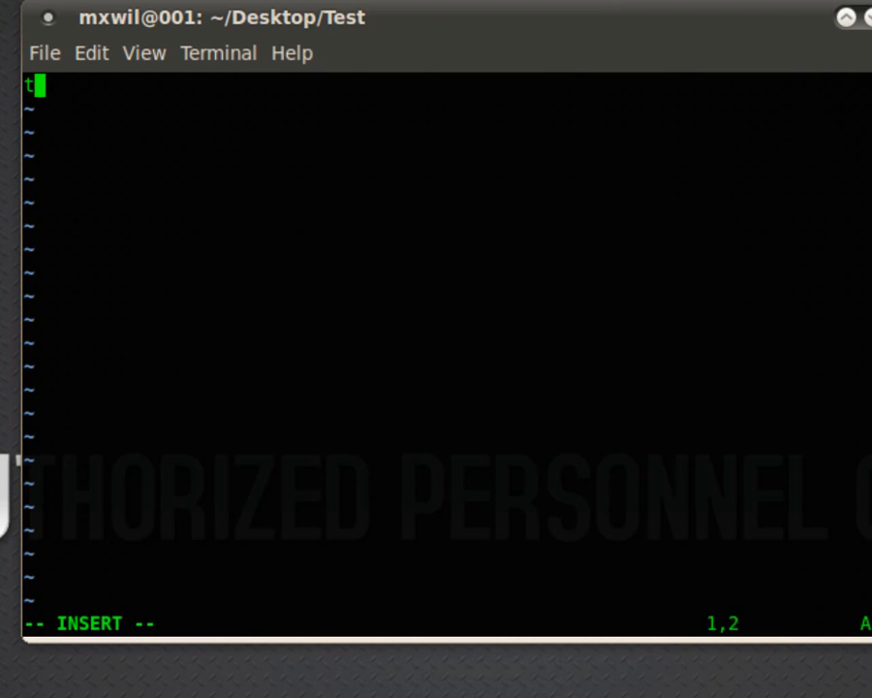
type("ypeing")
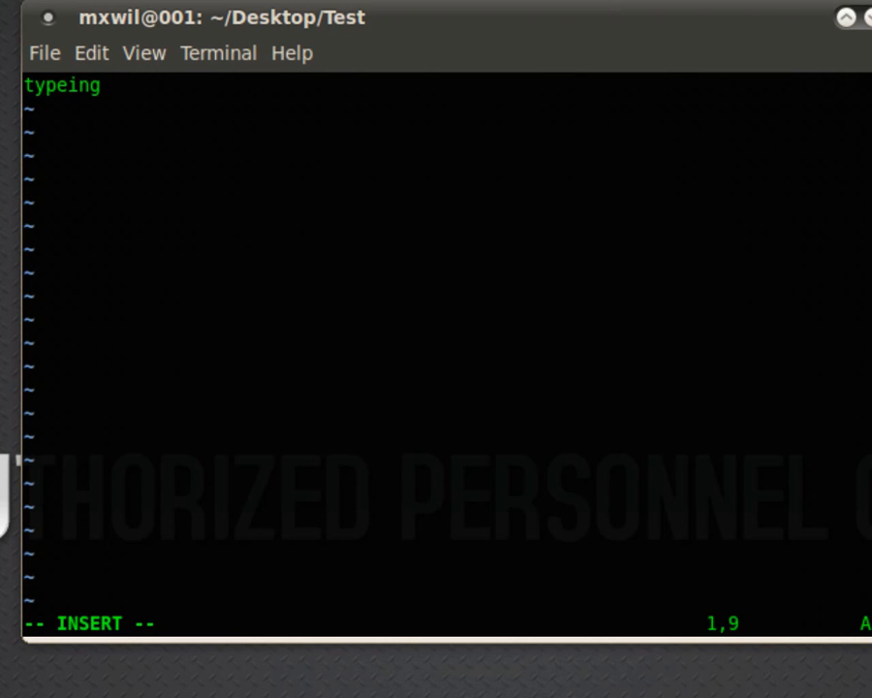
type("all sorts")
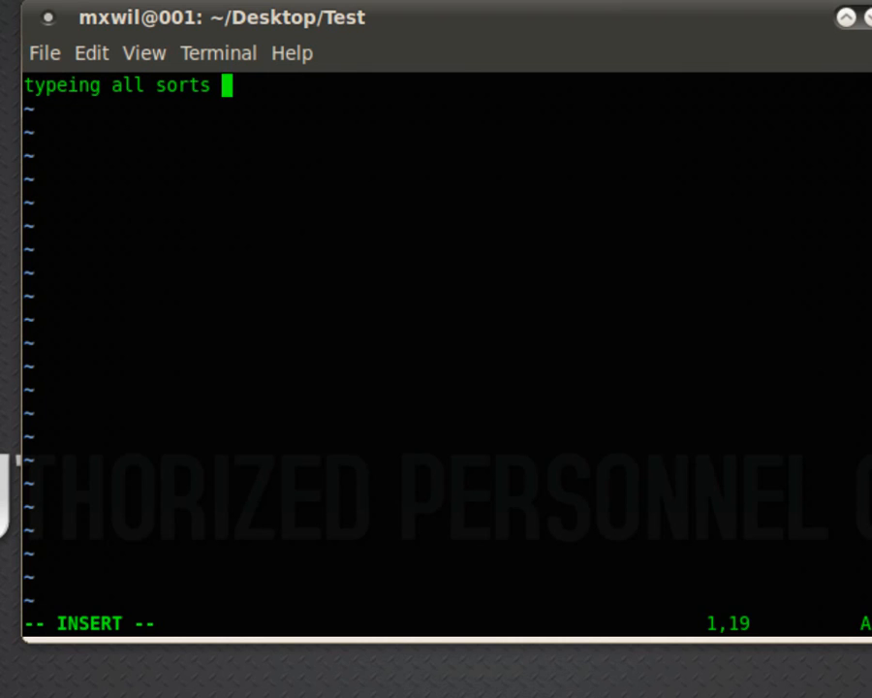
type("of int")
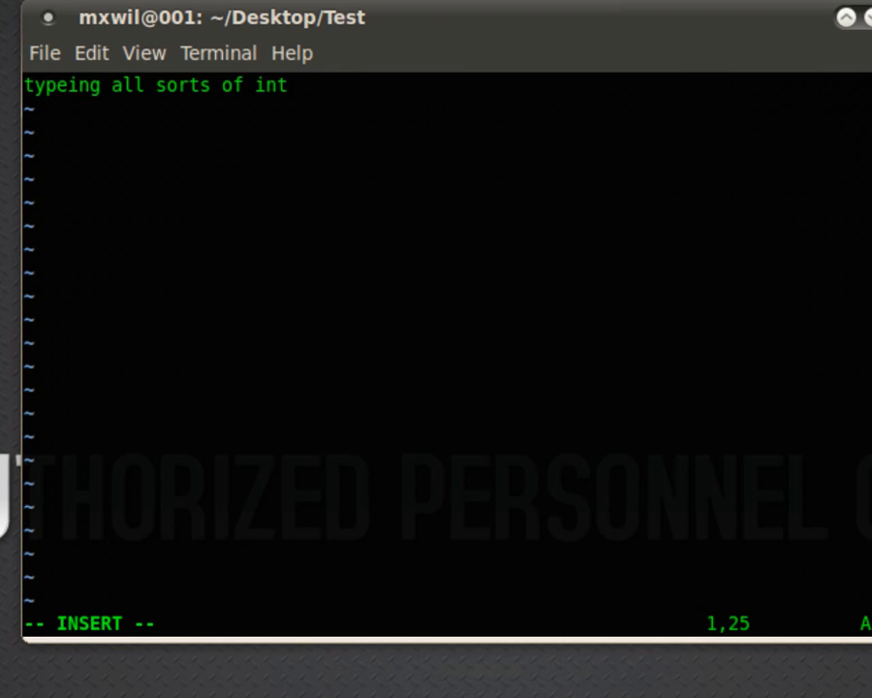
type("fo.")
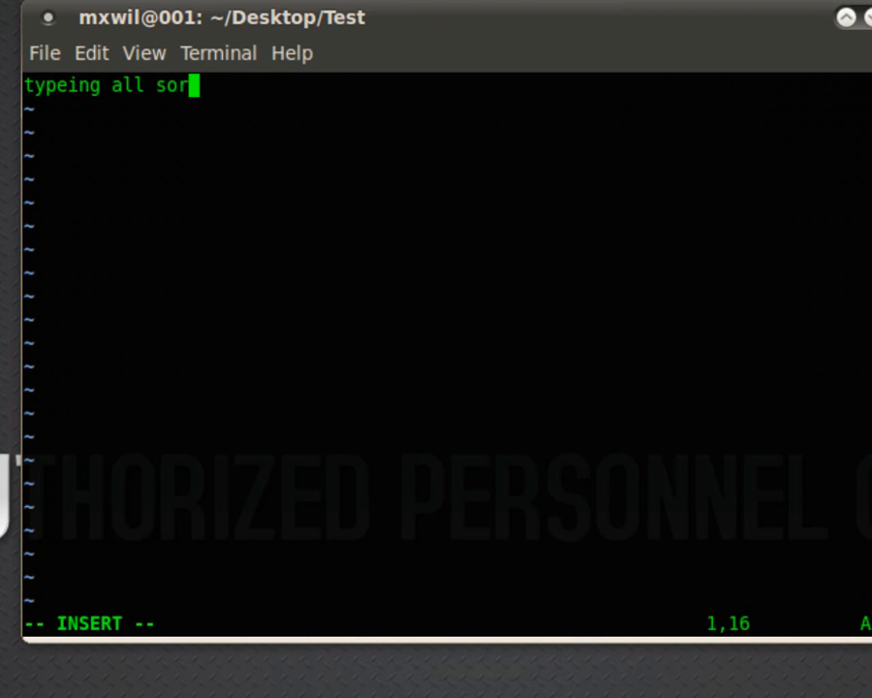
type("ts of")
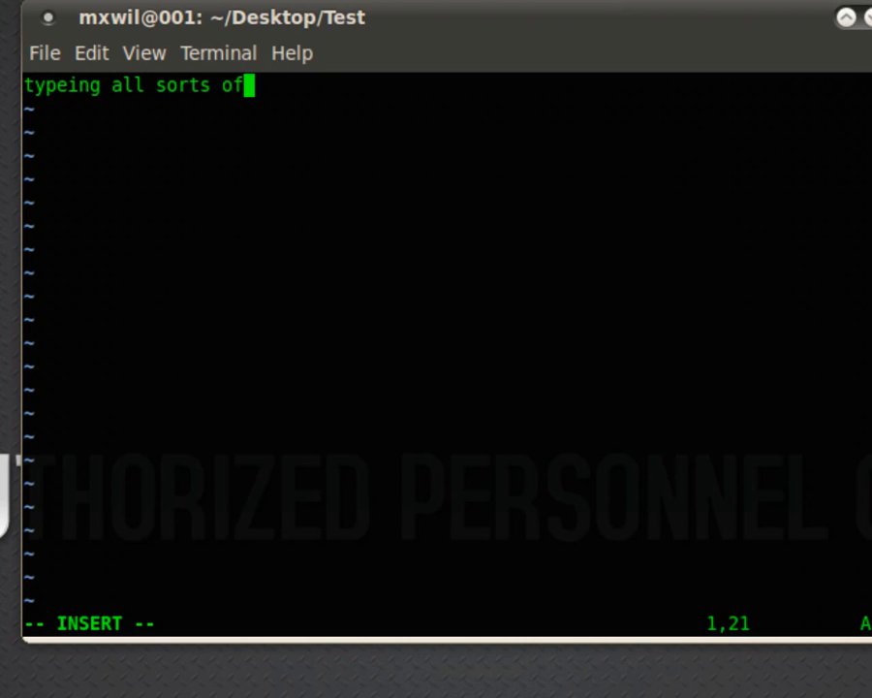
type("informati")
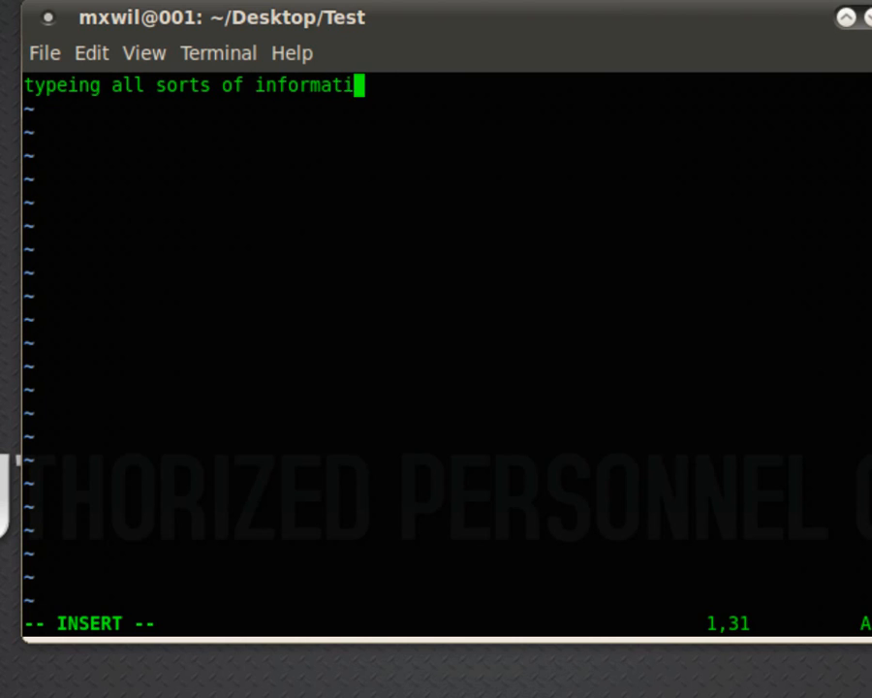
type("on.")
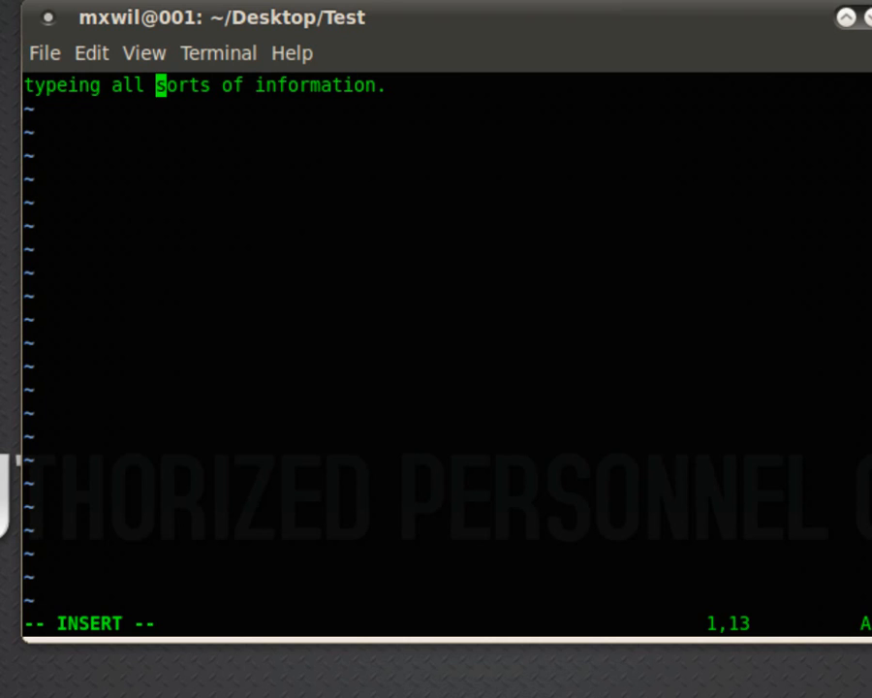
- In Replace mode overwrite the line tail with 'replace what ever information you want.'
key("Insert")
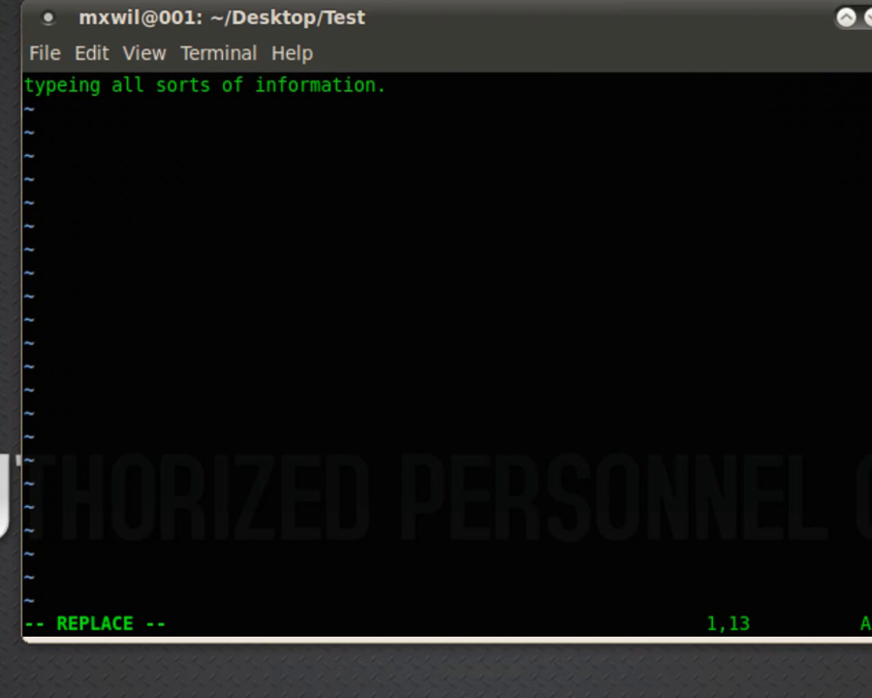
type("replace")
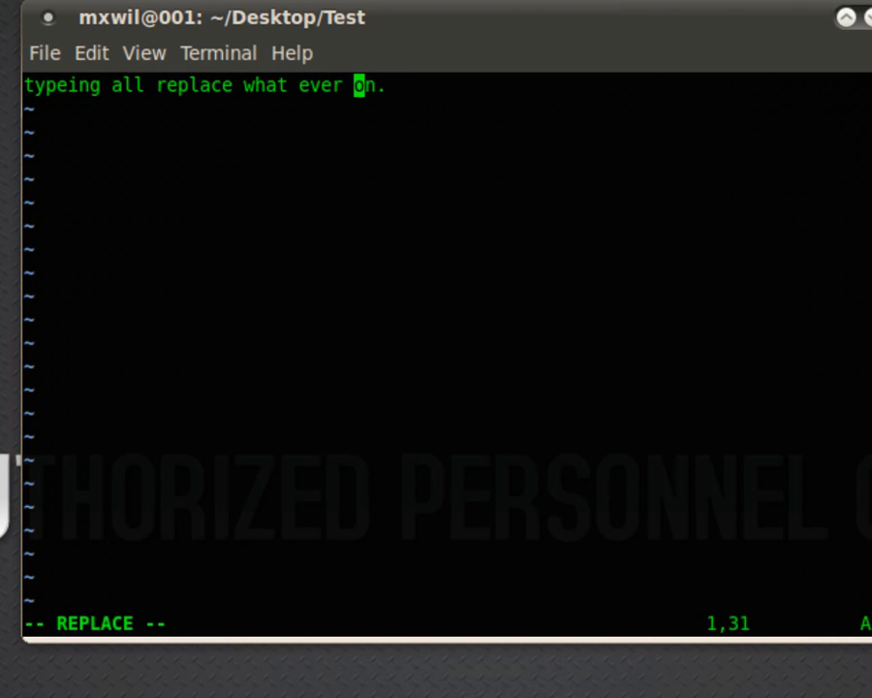
type("infom")
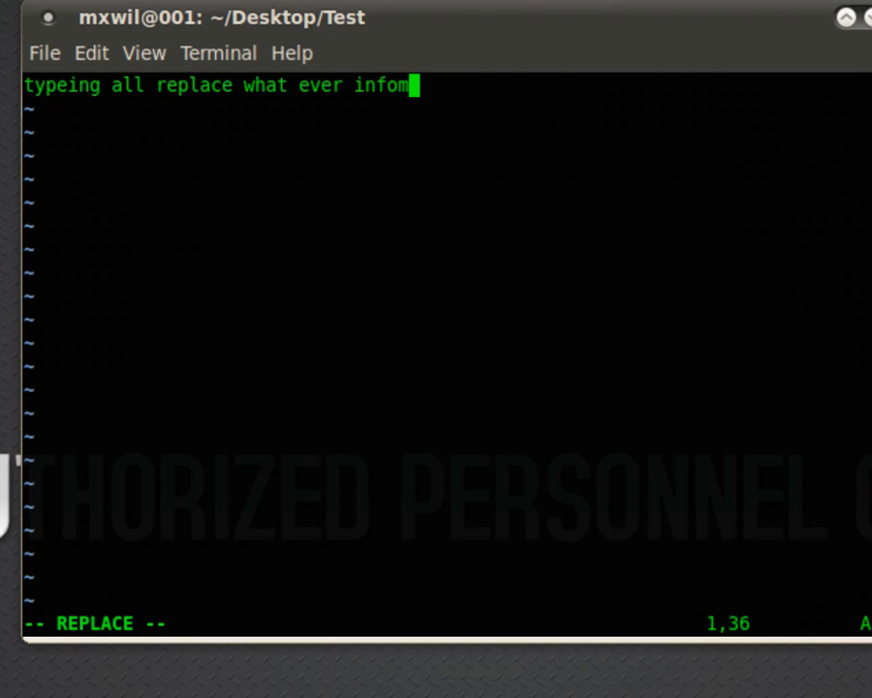
type("m")
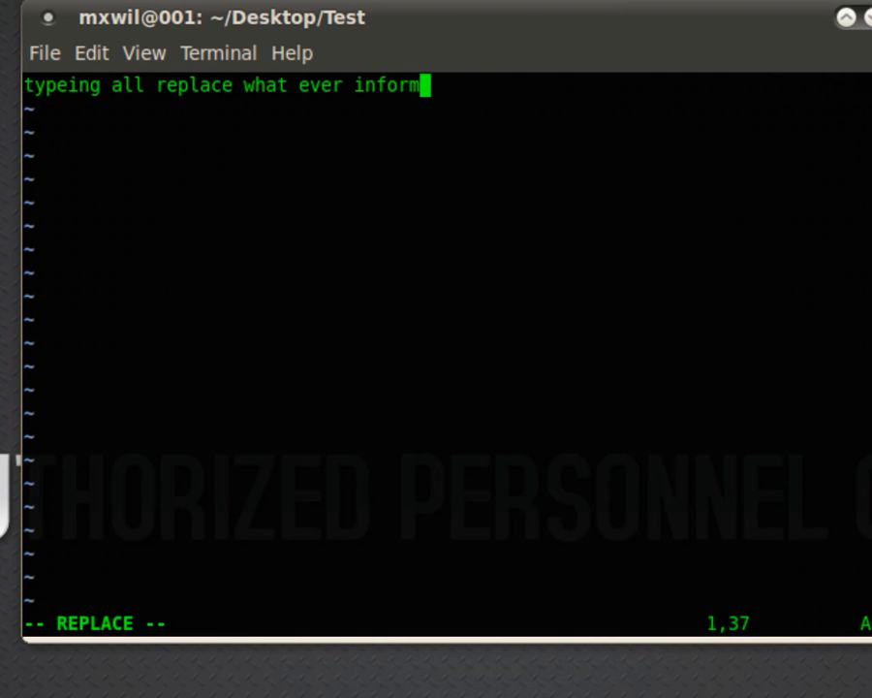
type("ation")
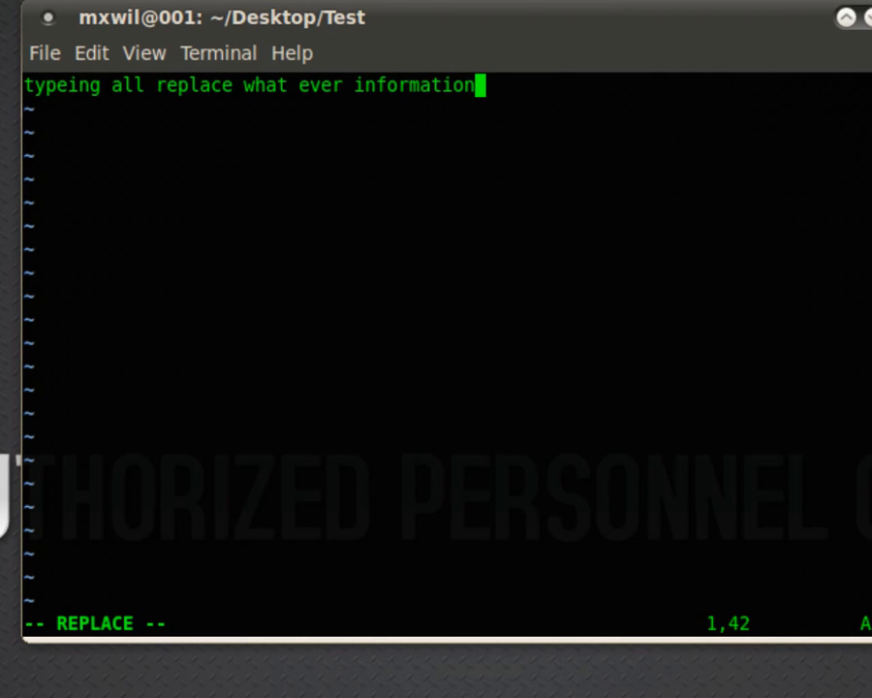
type("you want")
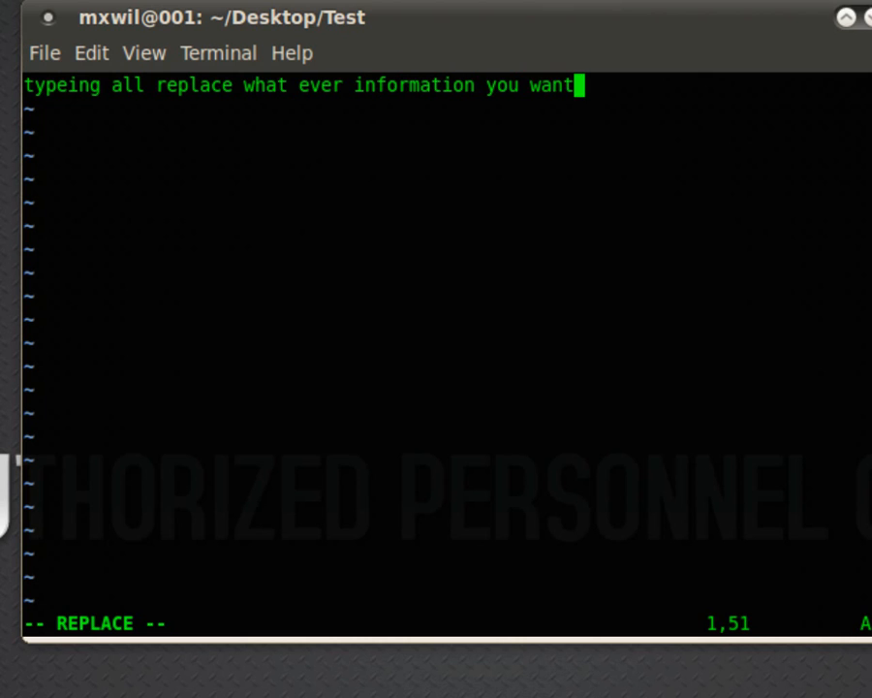
type(".")
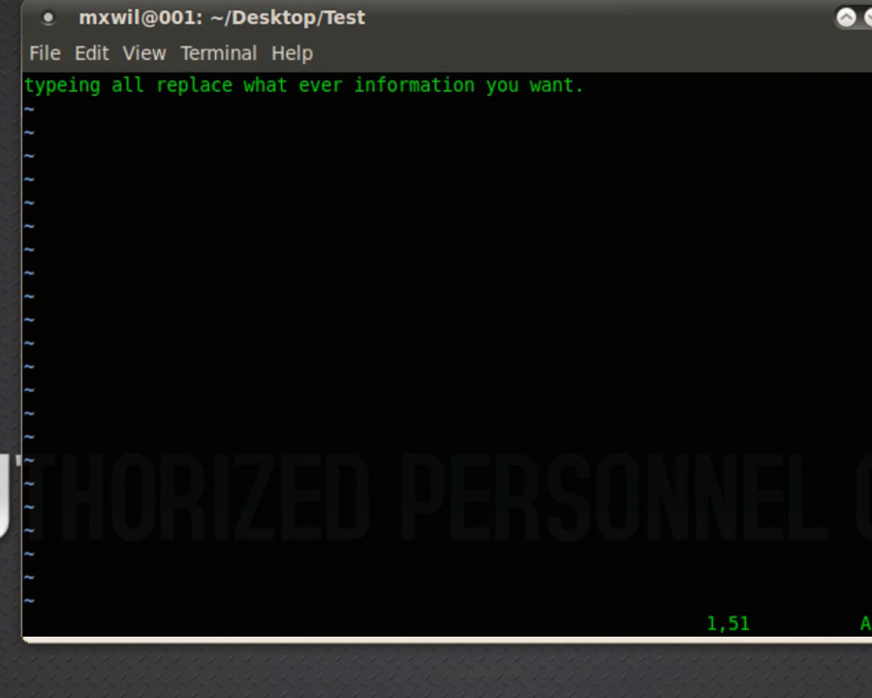
- Save and quit with :wq, then list the folder to show test.txt
type(":w")
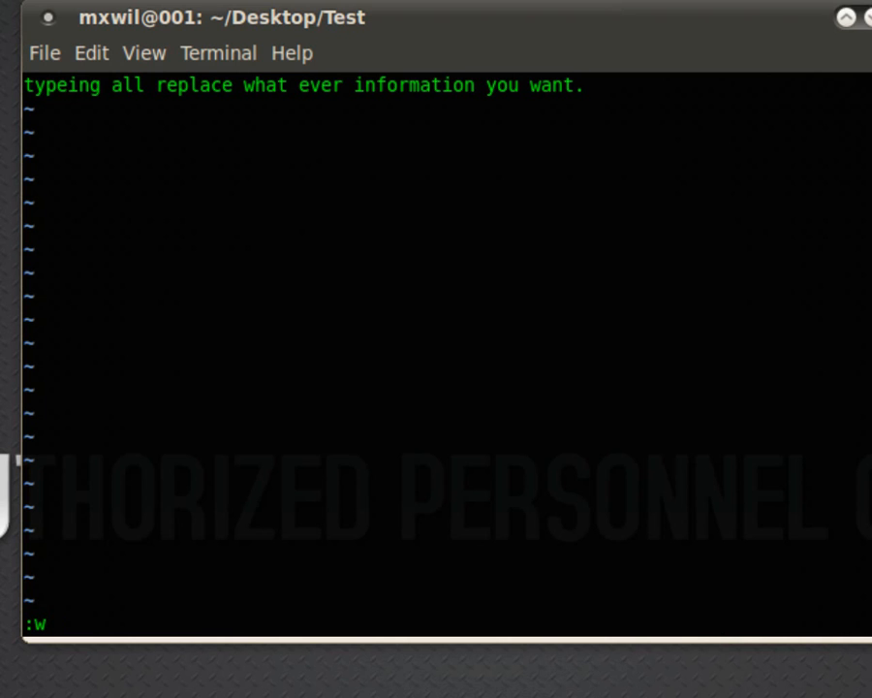
type("q")
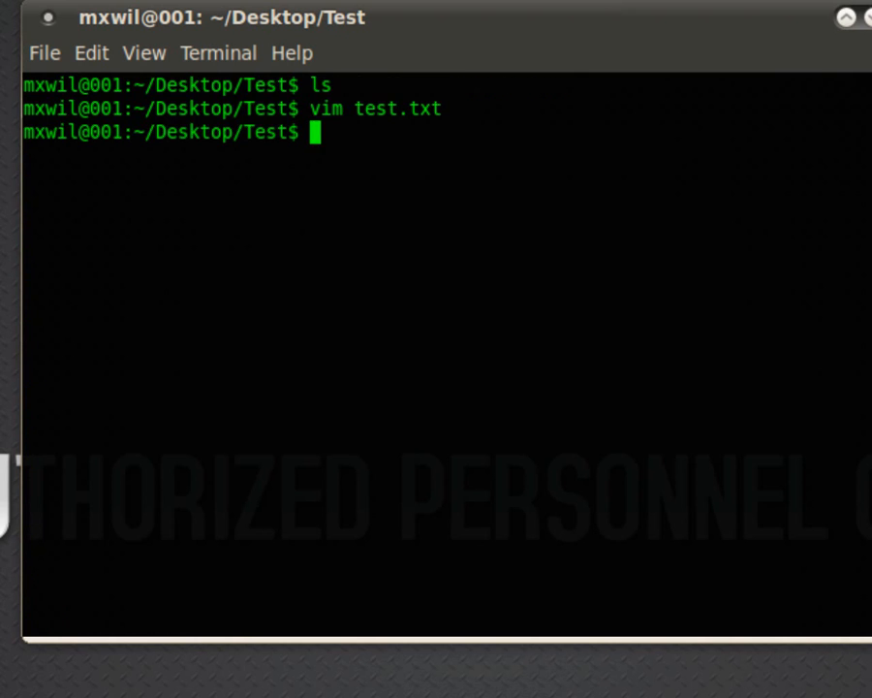
type("ls")
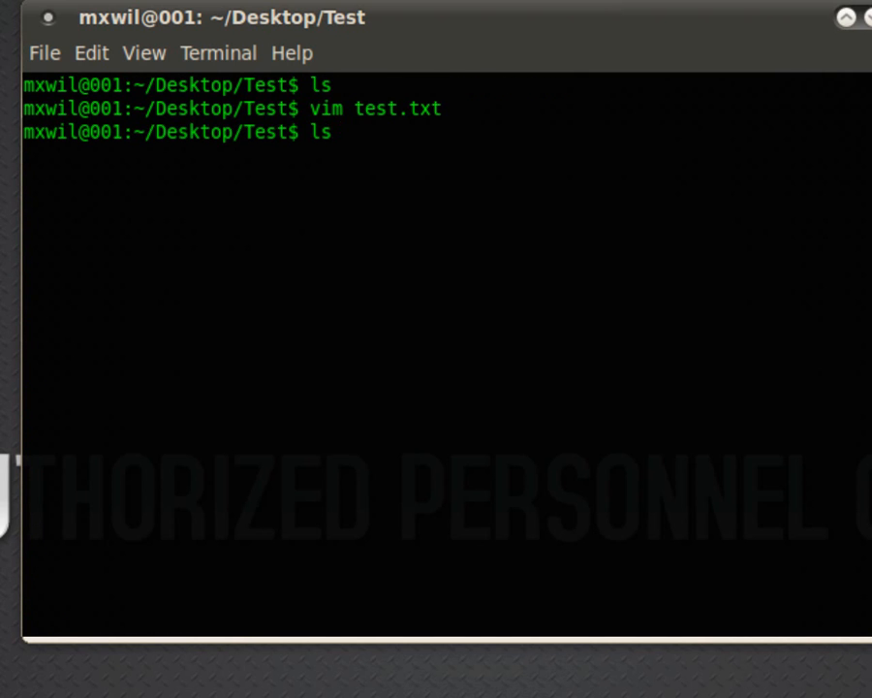
key("Return")
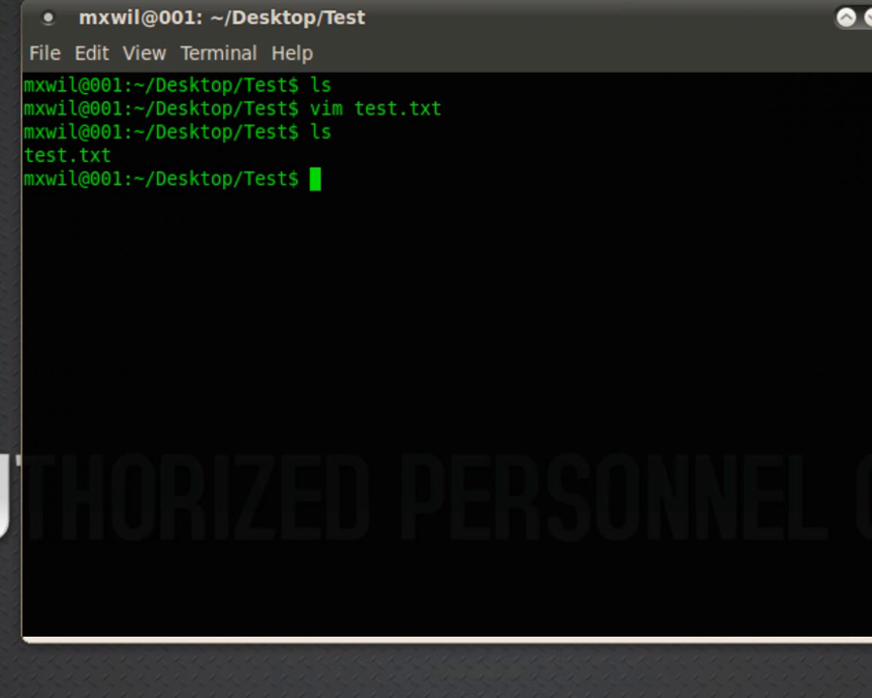
type("cp t")
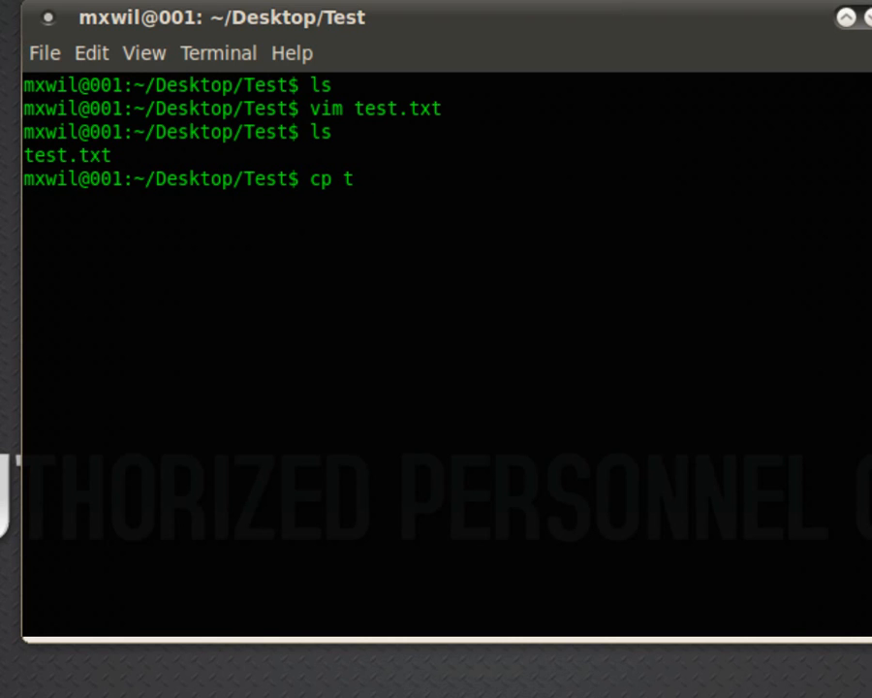
- Copy test.txt to testcp.txt with cp and confirm both files in the listing
type("e")
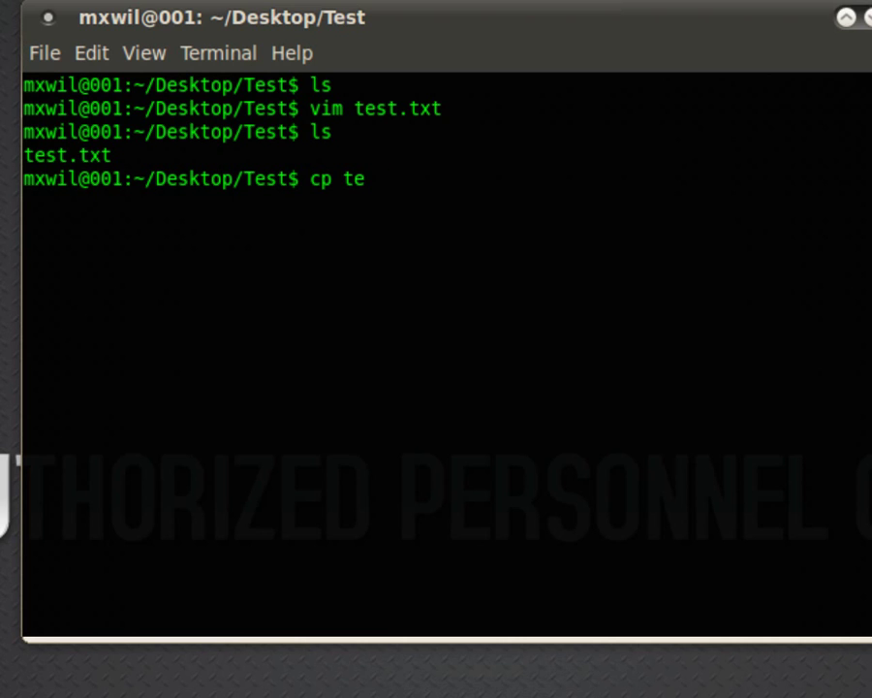
type("s")
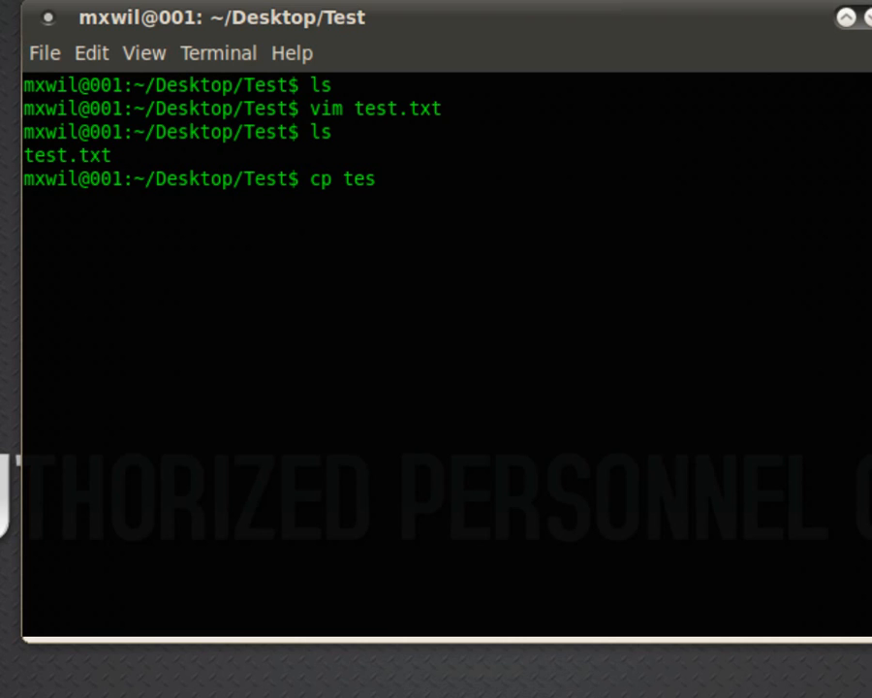
type("t.txt")
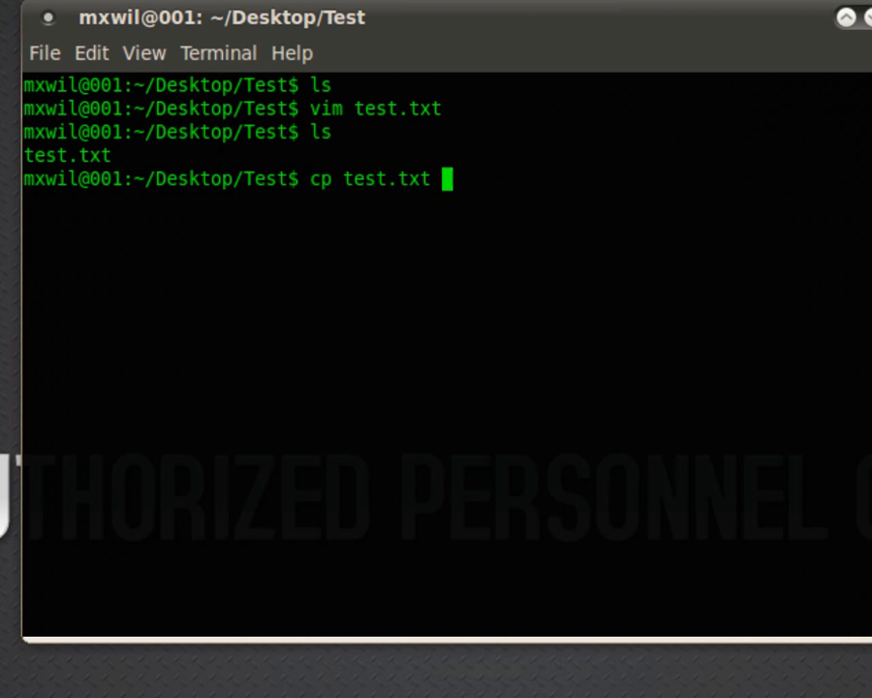
type("test")
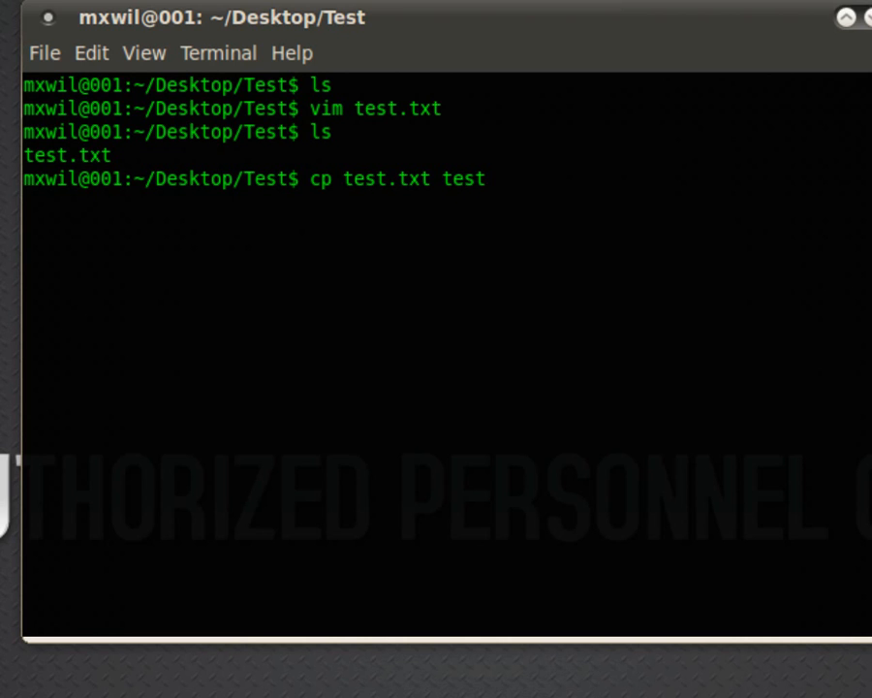
type("cp.txt")
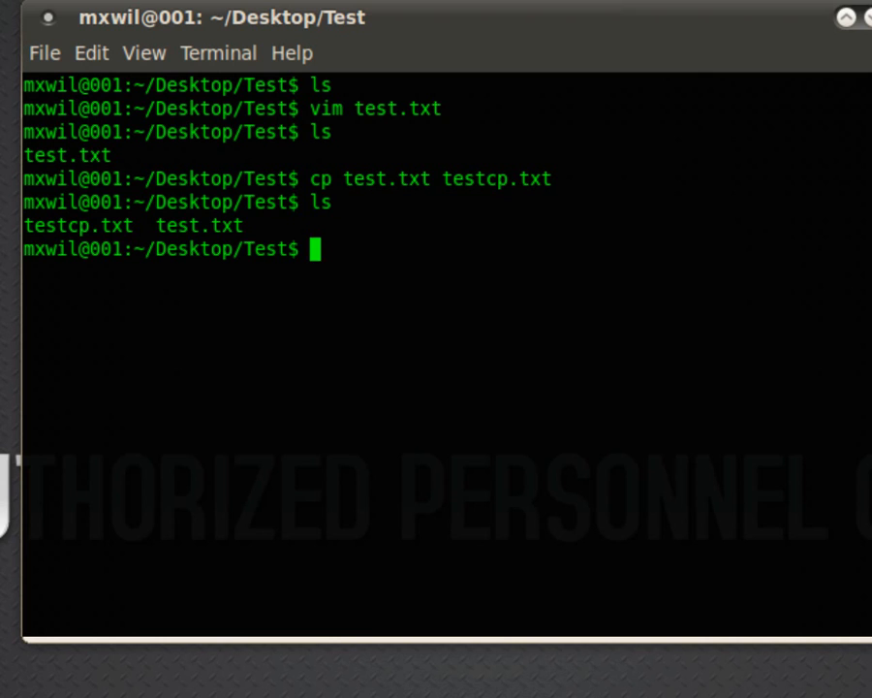
type("cat")
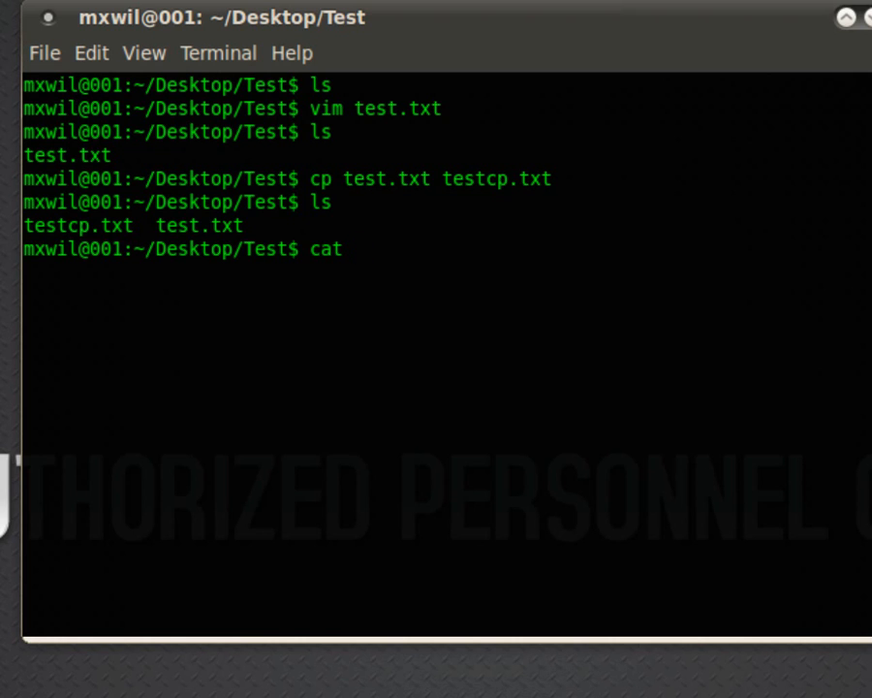
- Display testcp.txt with cat, then list the folder showing testcp.txt and test.txt
type("te")
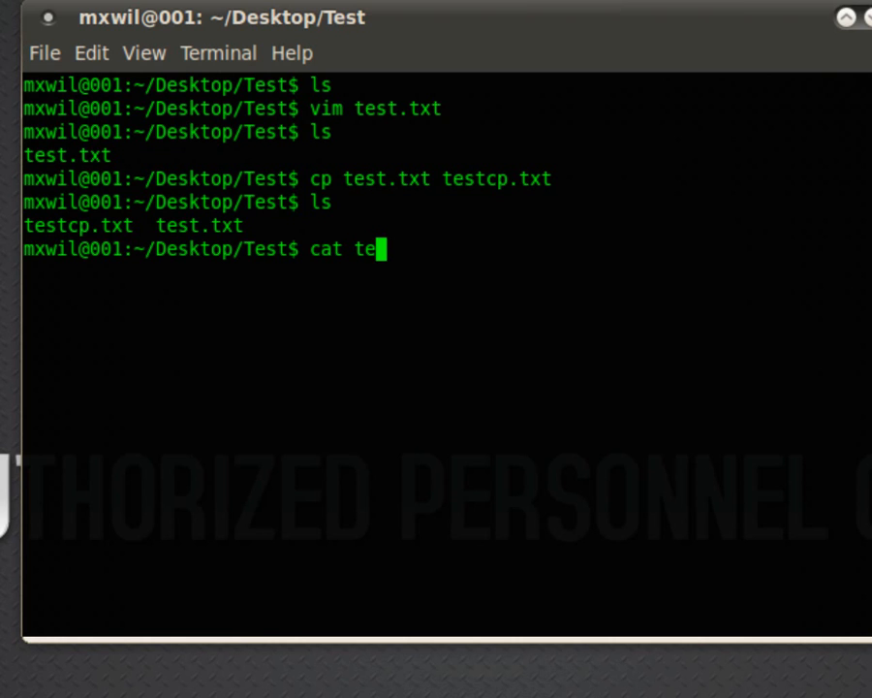
type("st")
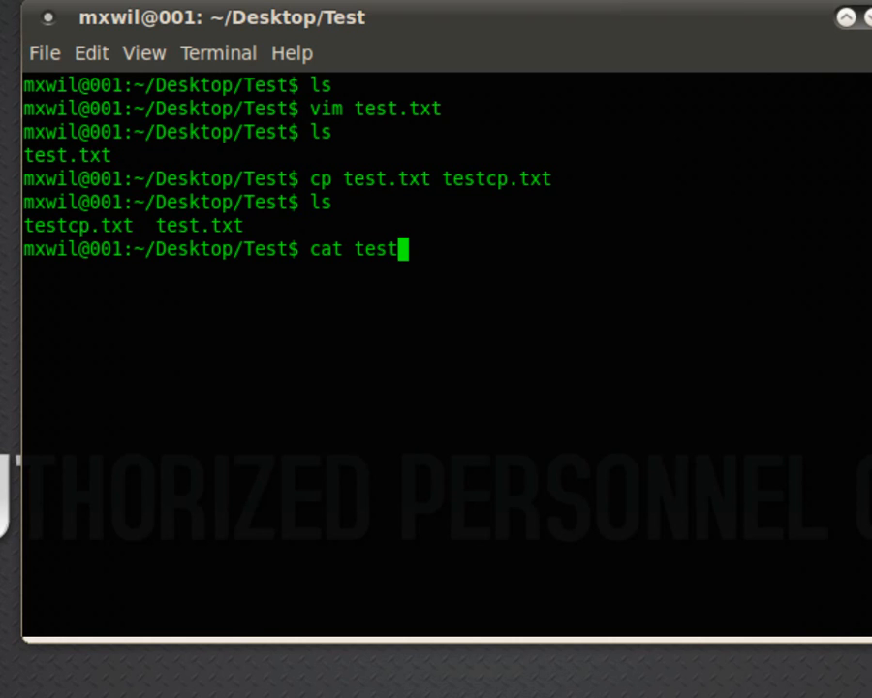
type("cp.txt")
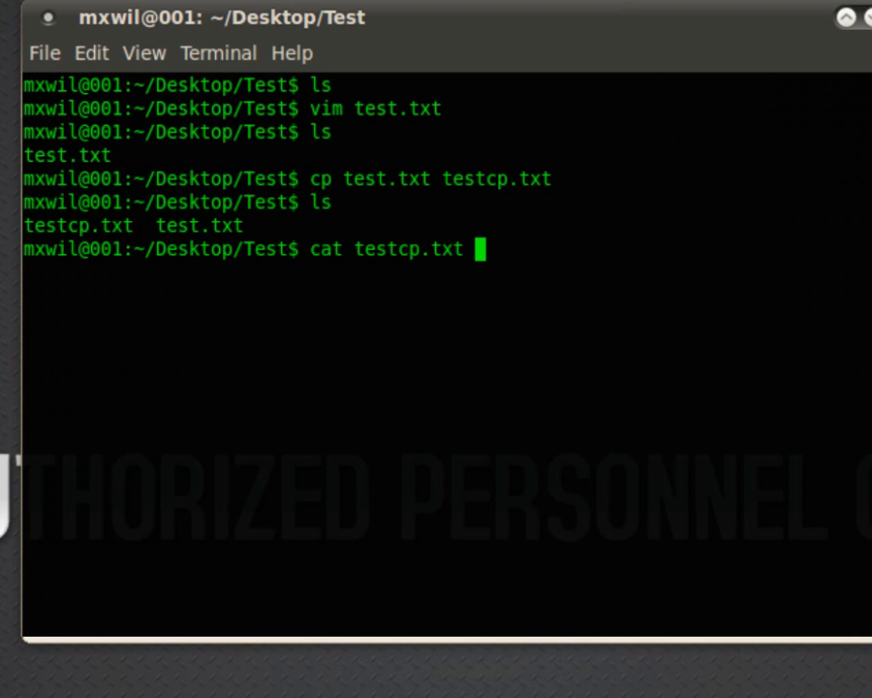
key("Return")
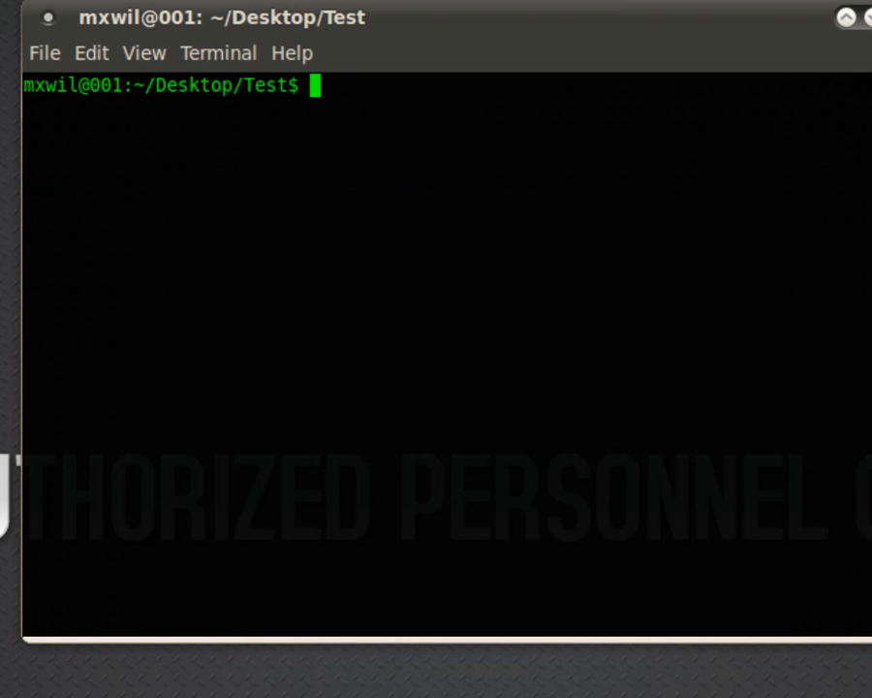
type("ls")
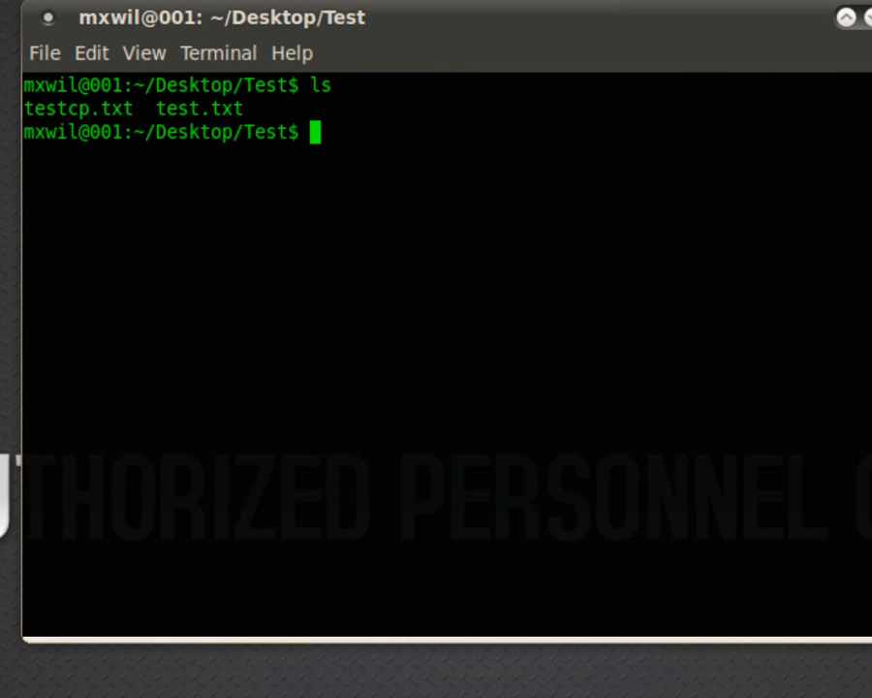
- Rename testcp.txt to chtest.txt with mv and list the folder to confirm
type("r")
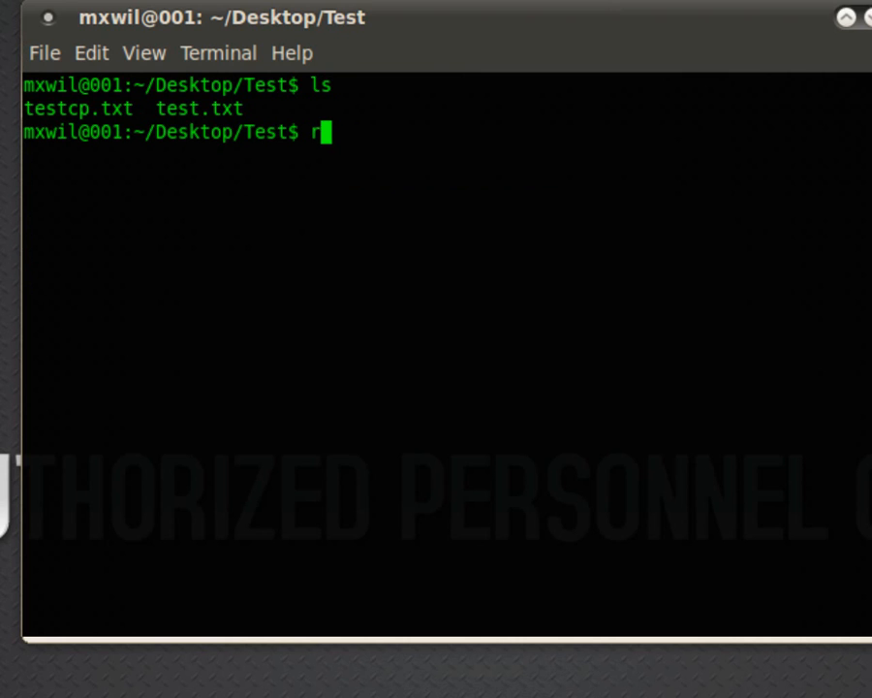
type("mv t")
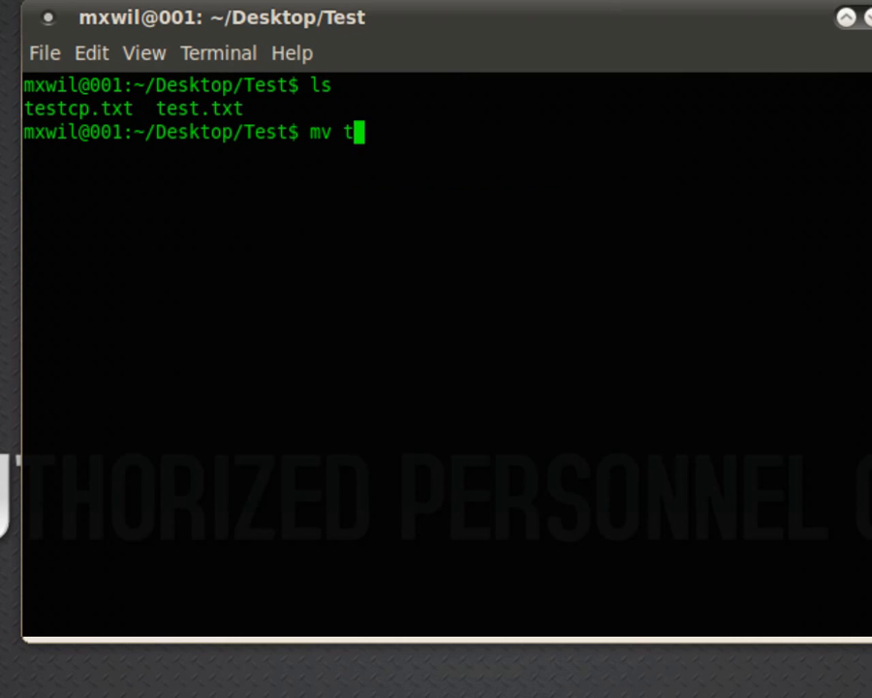
type("e")
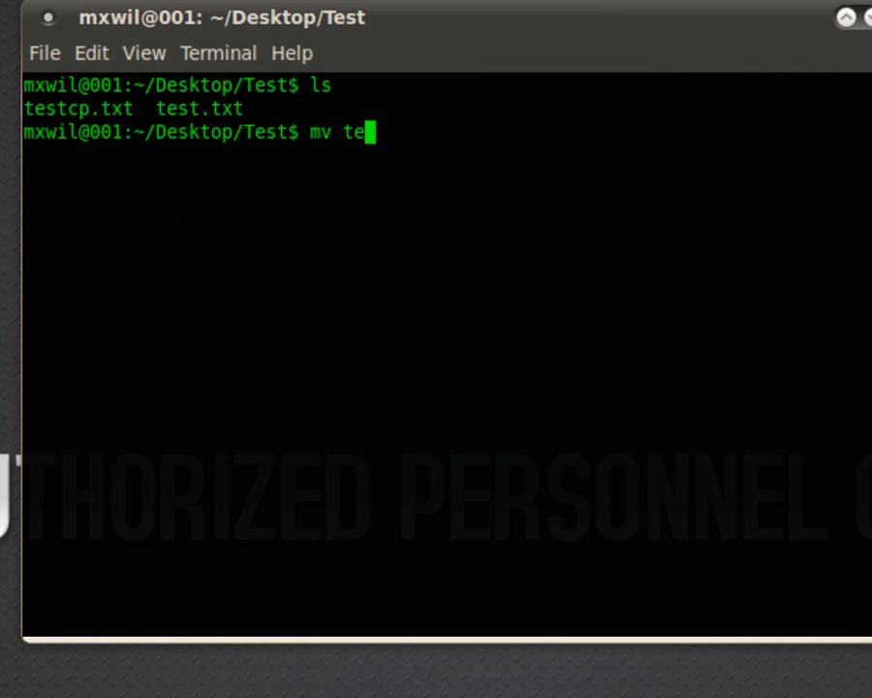
type("st")
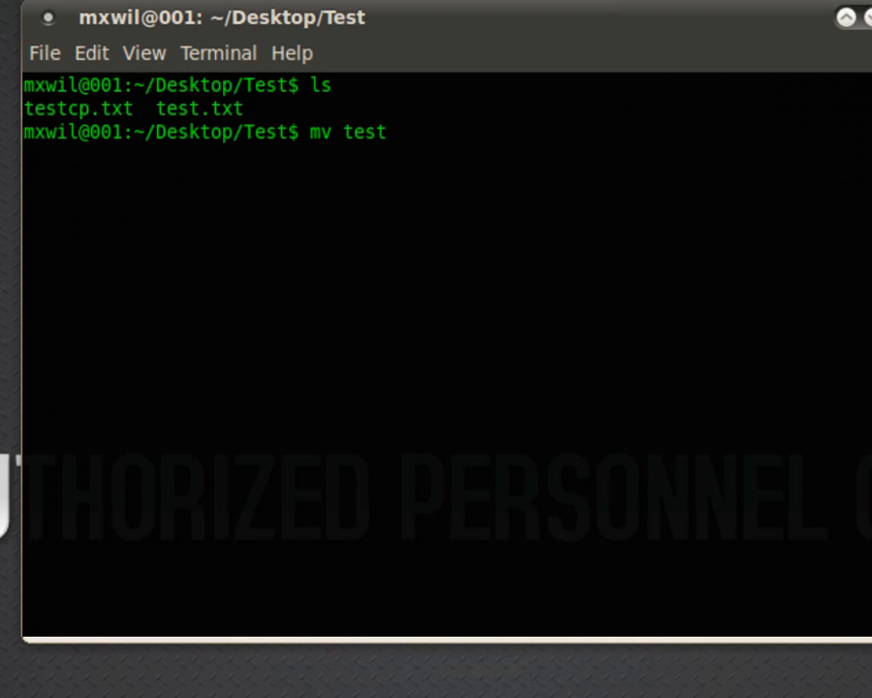
type("cp.txt")
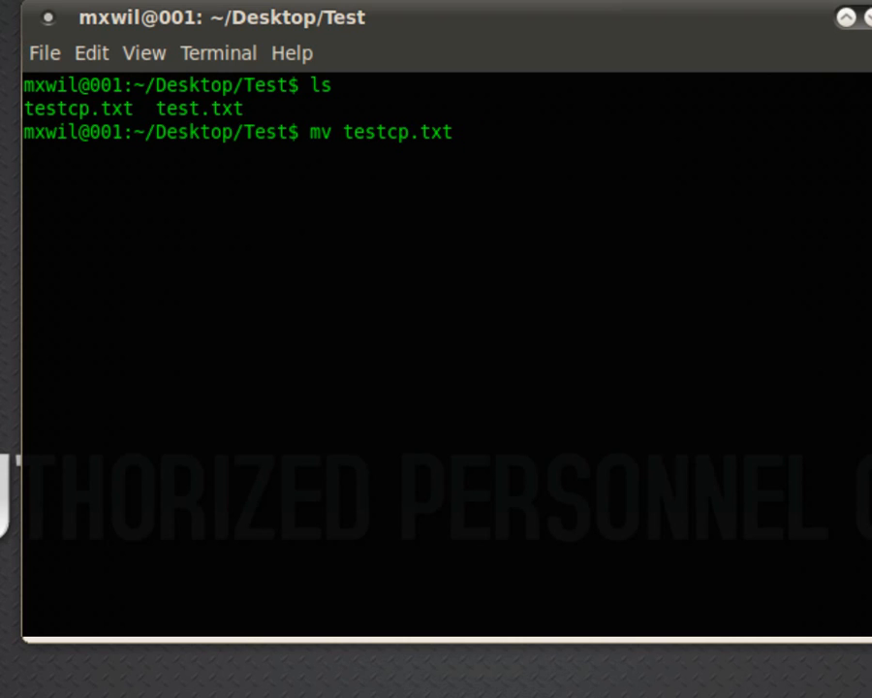
type("ch")
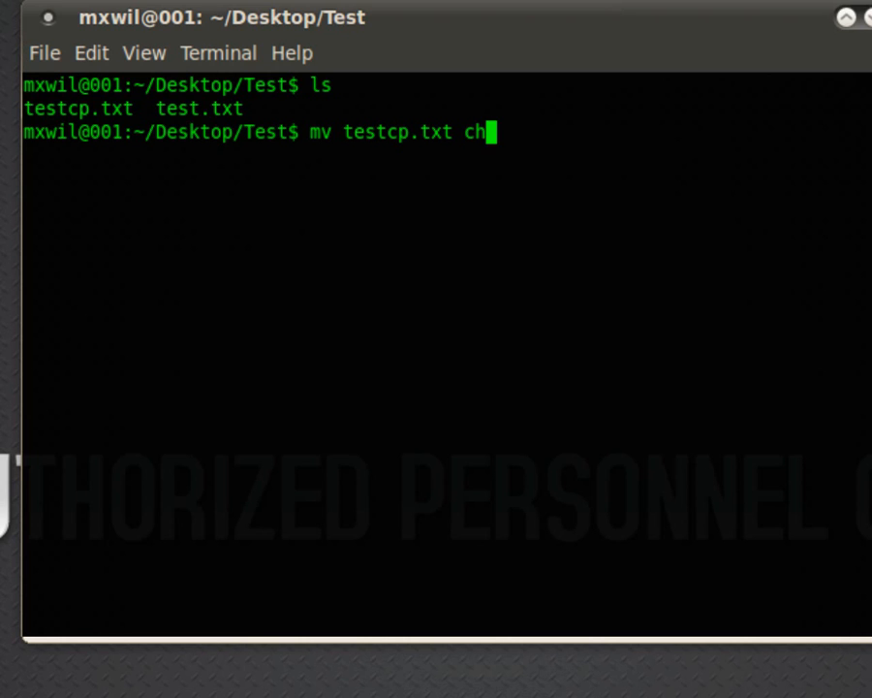
type("test.")
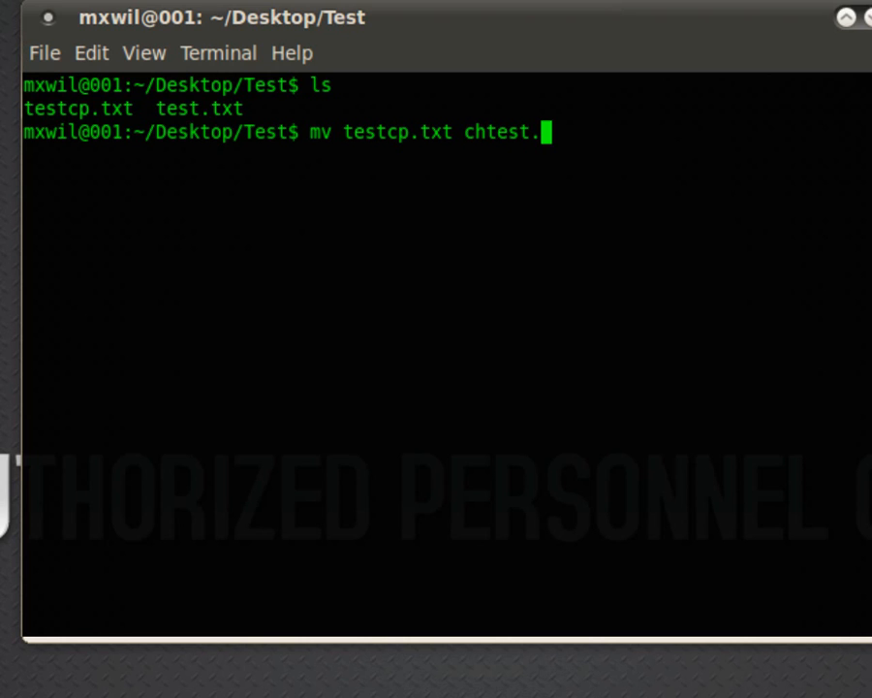
type("txt")
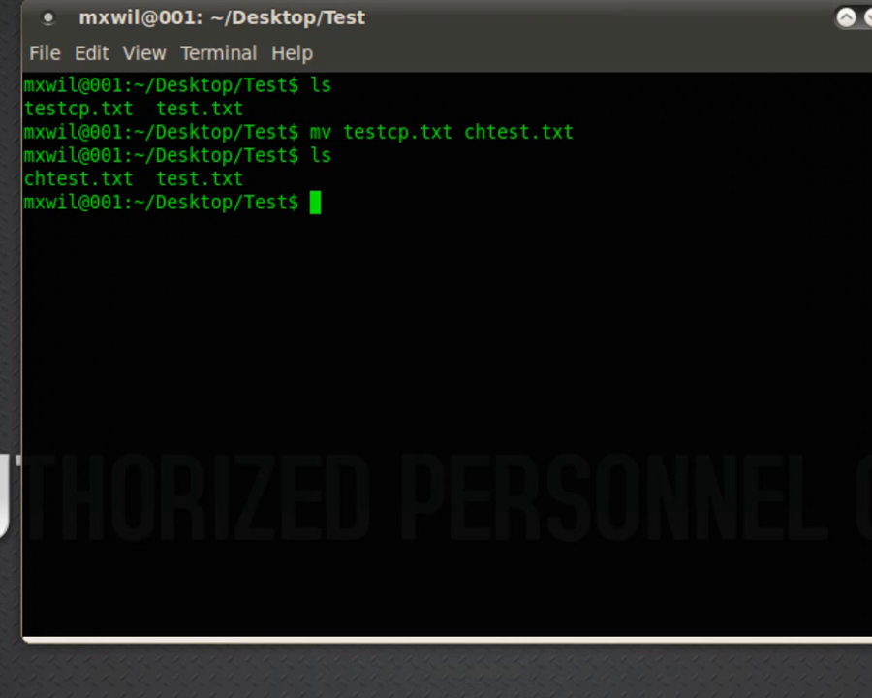
- Remove chtest.txt so only test.txt remains, then cd .. up to Desktop
type("rm")
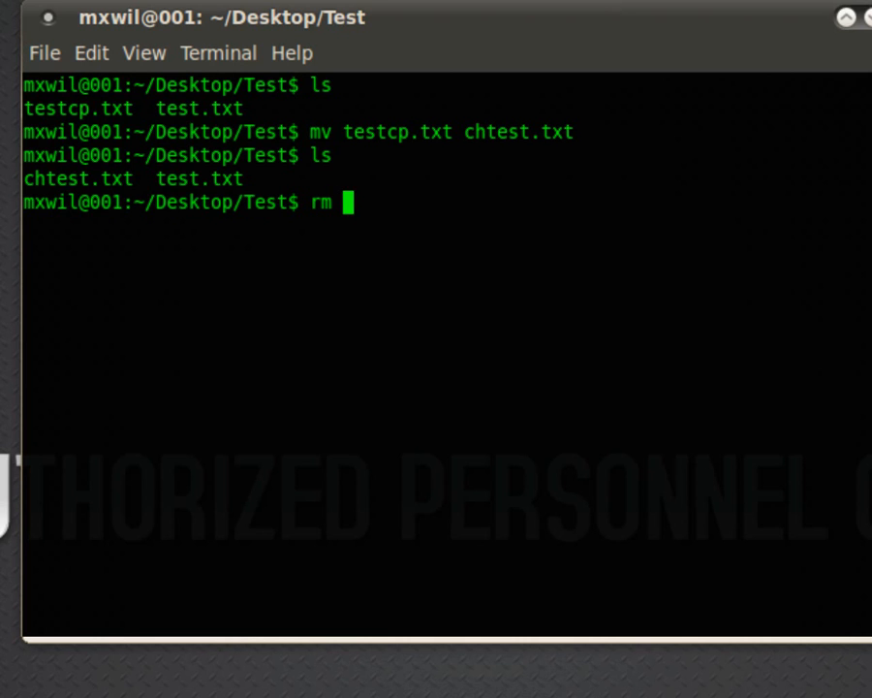
type("ch")
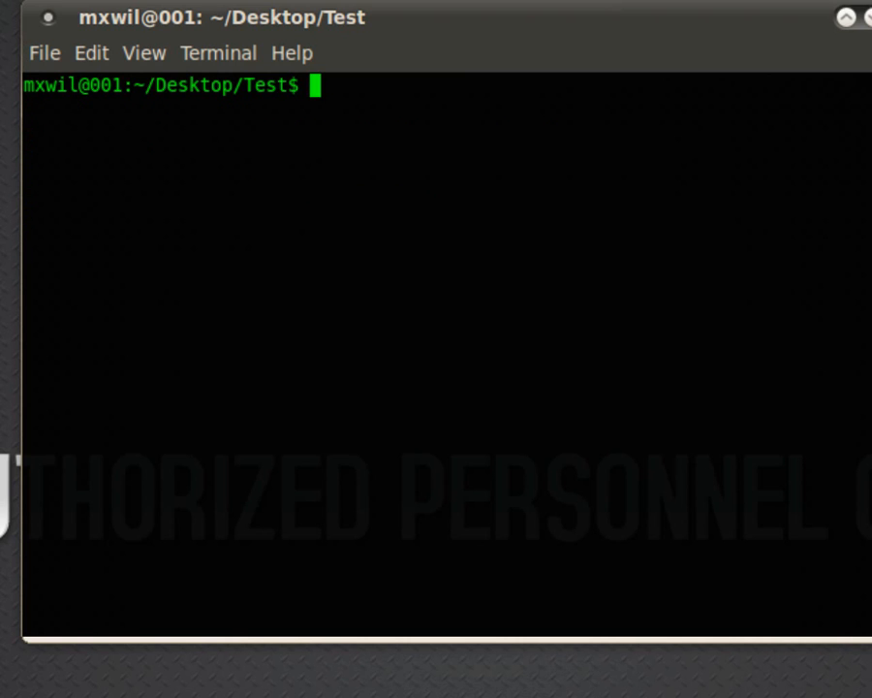
type("ls")
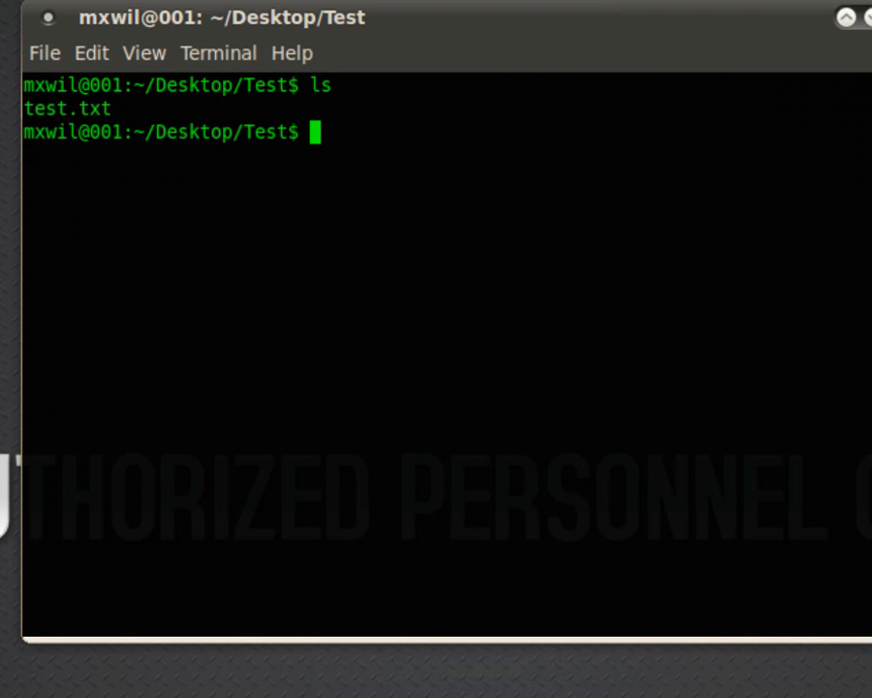
type("cd .")
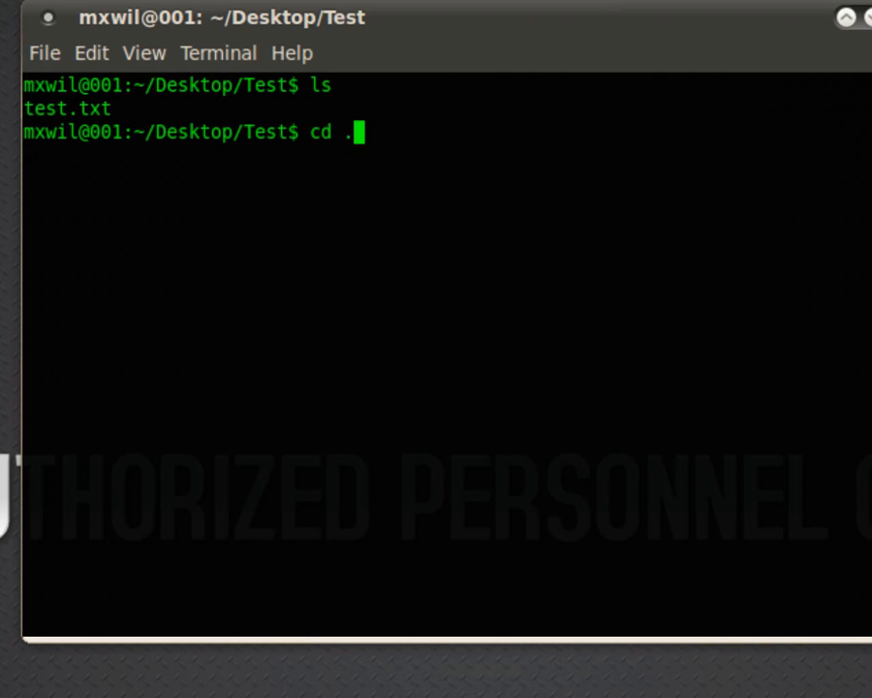
type(".")
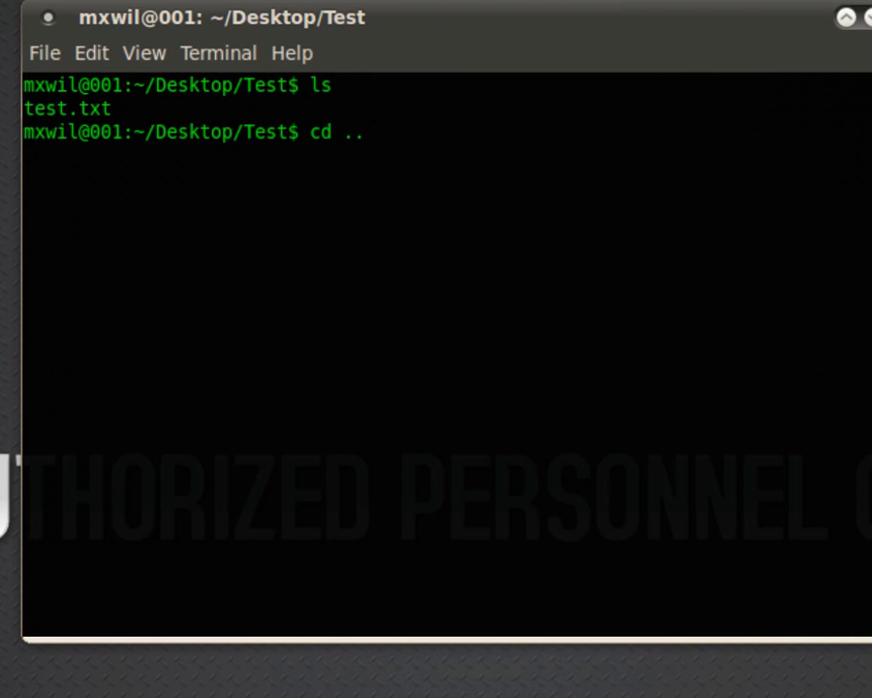
key("Return")
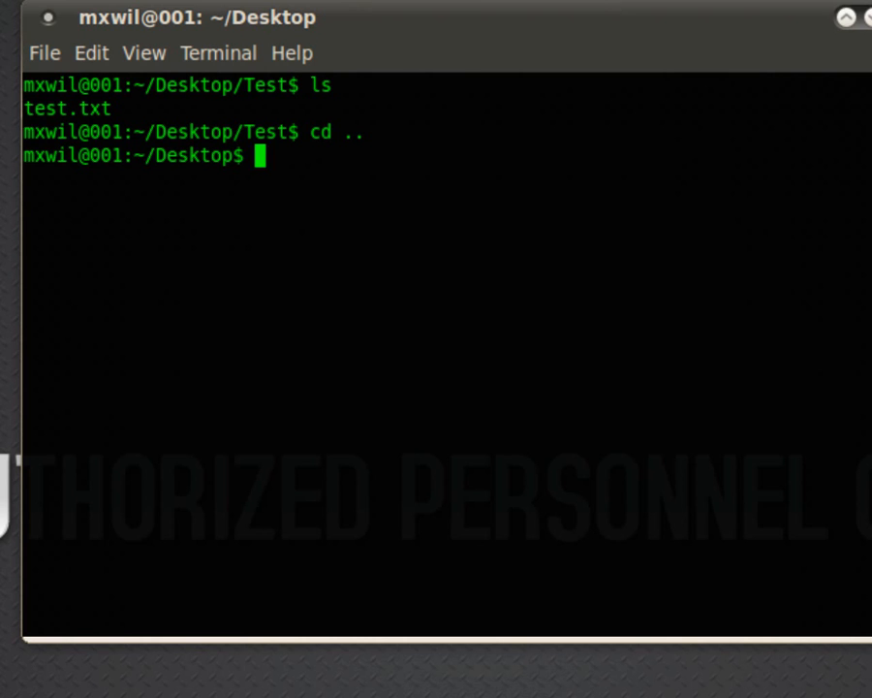
- List Desktop, see rm Test/ fail as a directory, then delete it with rm -rf Test/
type("ls")
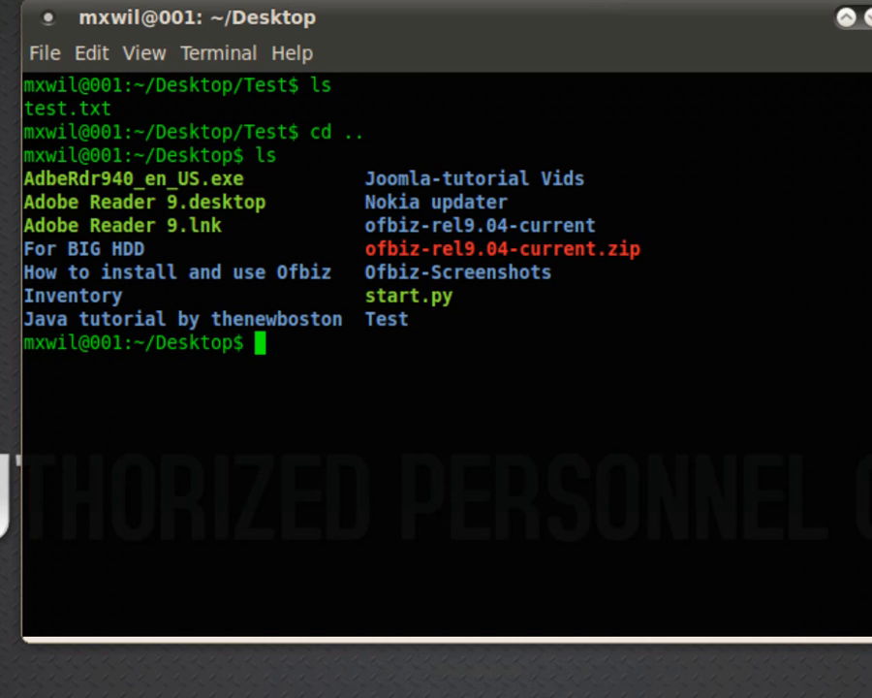
type("rm Test/")
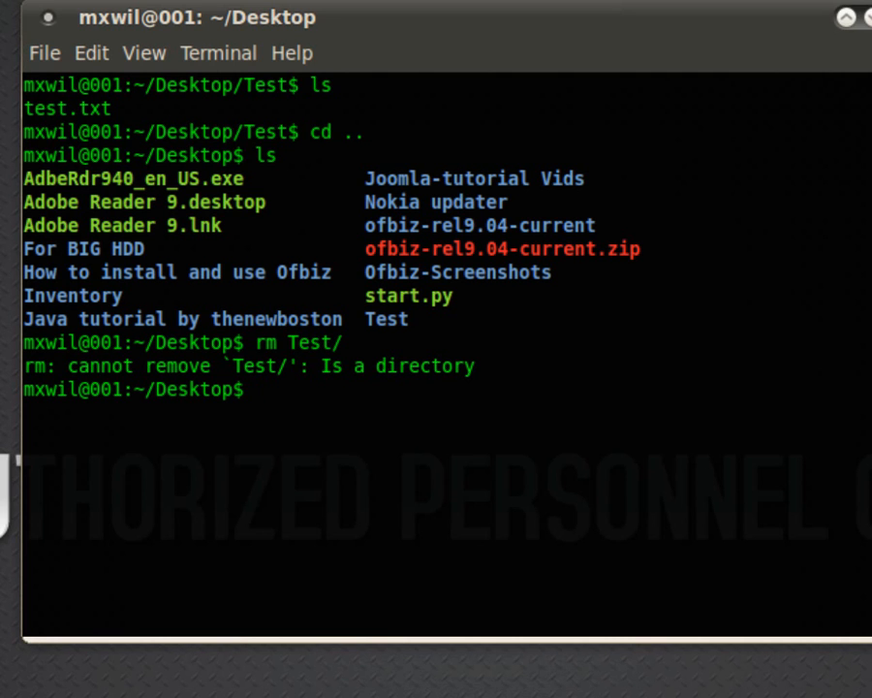
type("rm")
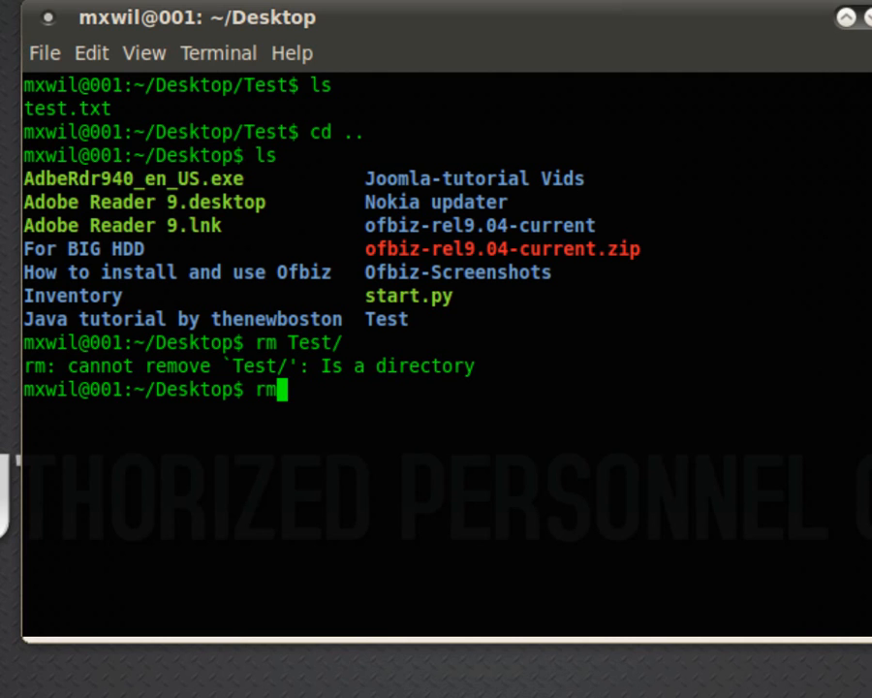
type("-")
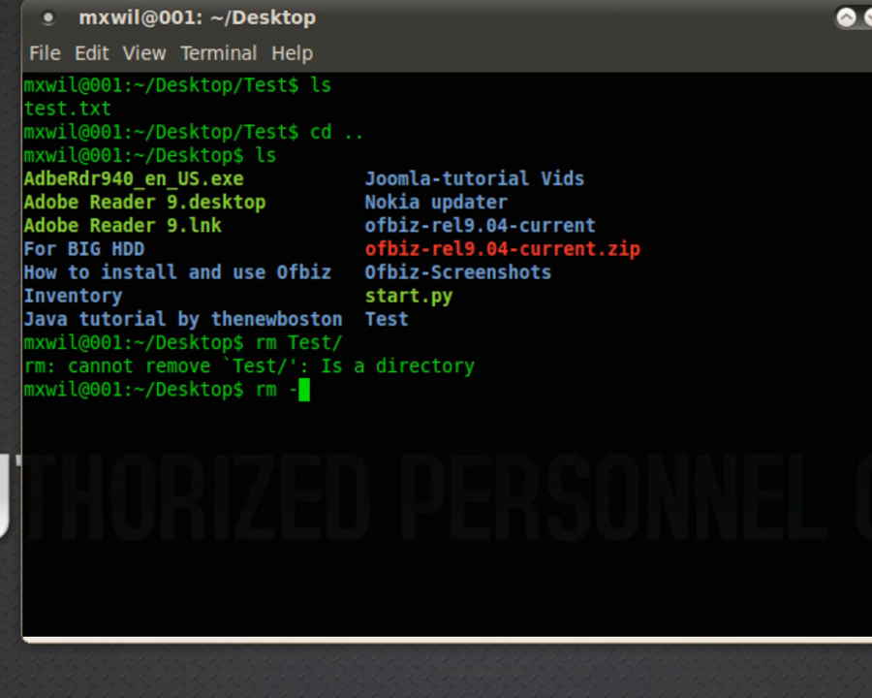
type("rf")
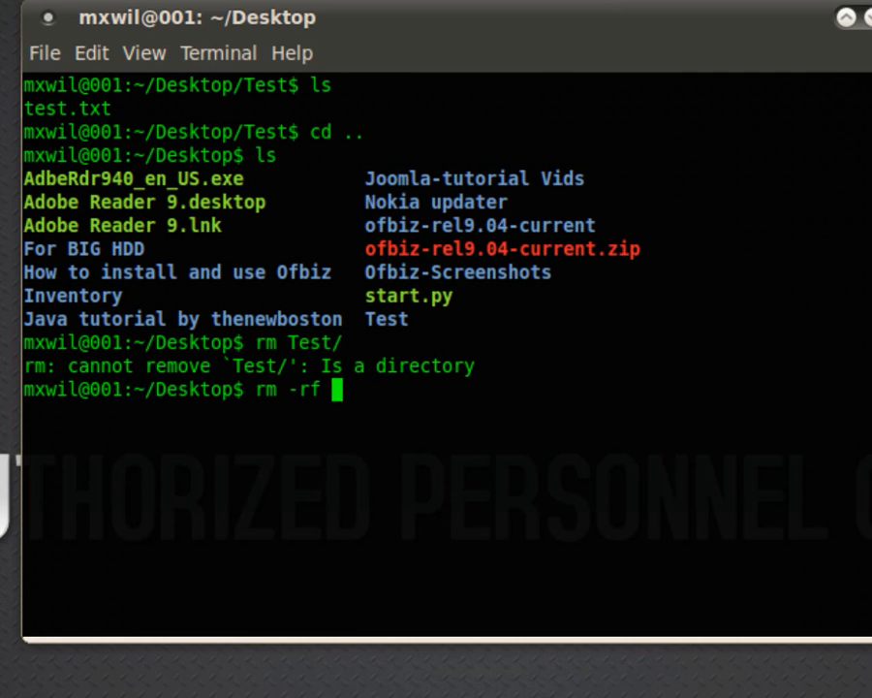
type("Test/")
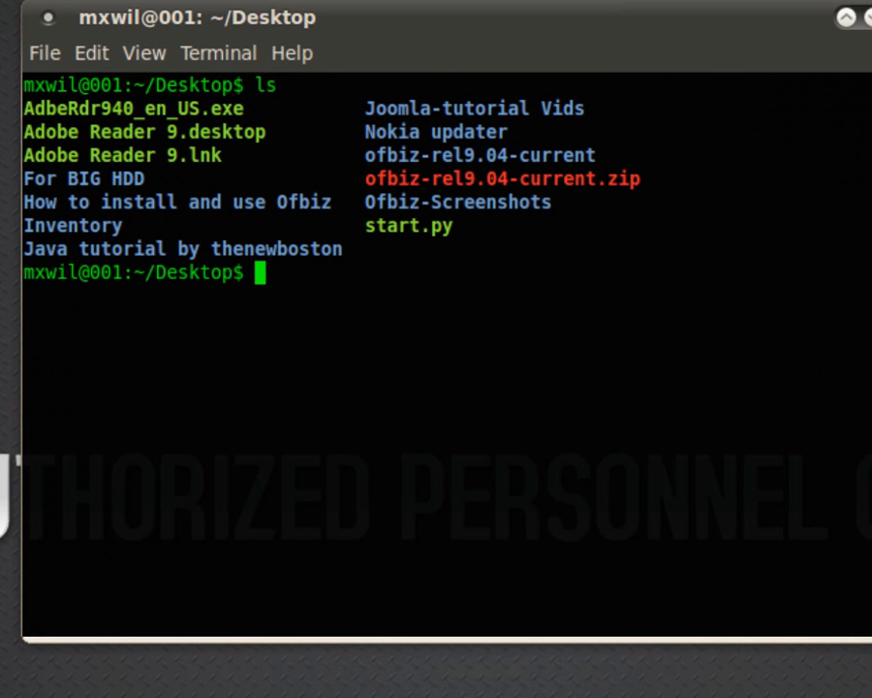
mouse_move(395, 202)
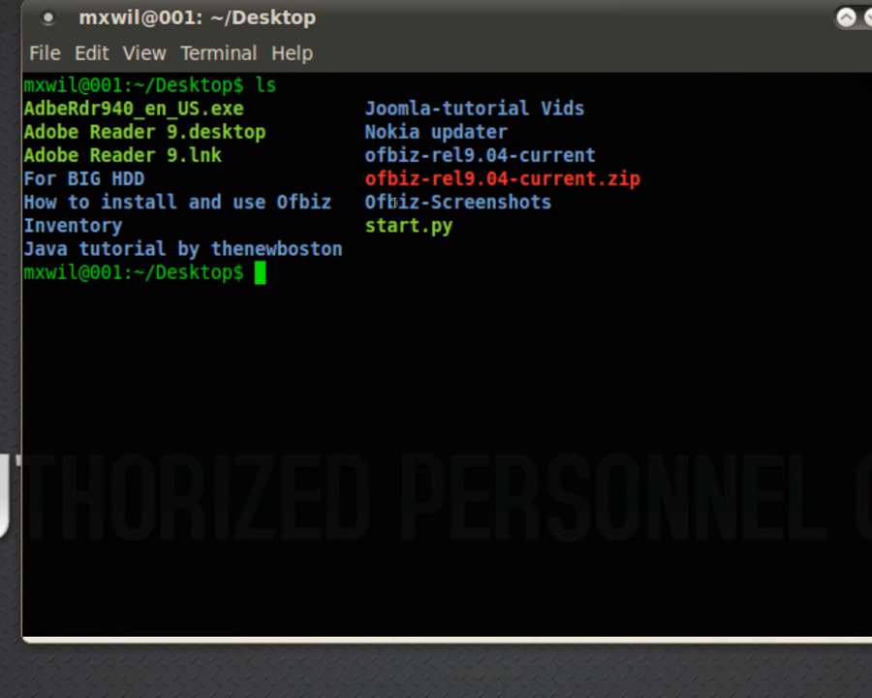